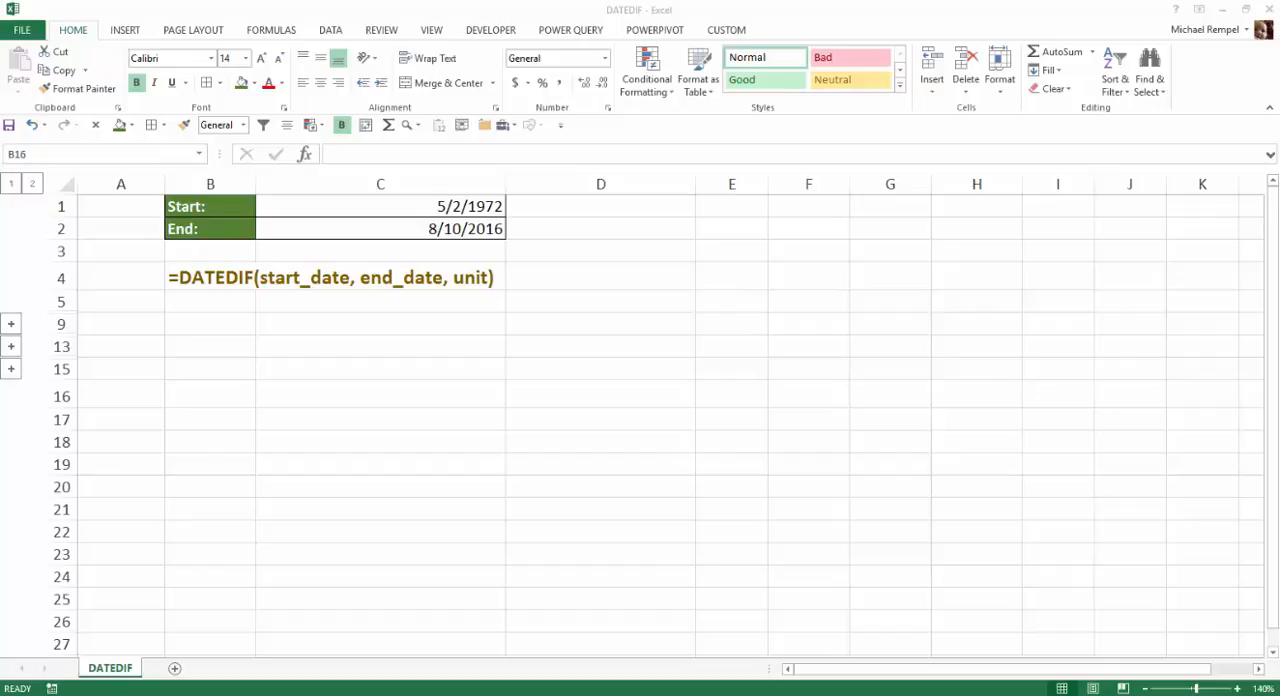
mouse_move(230, 290)
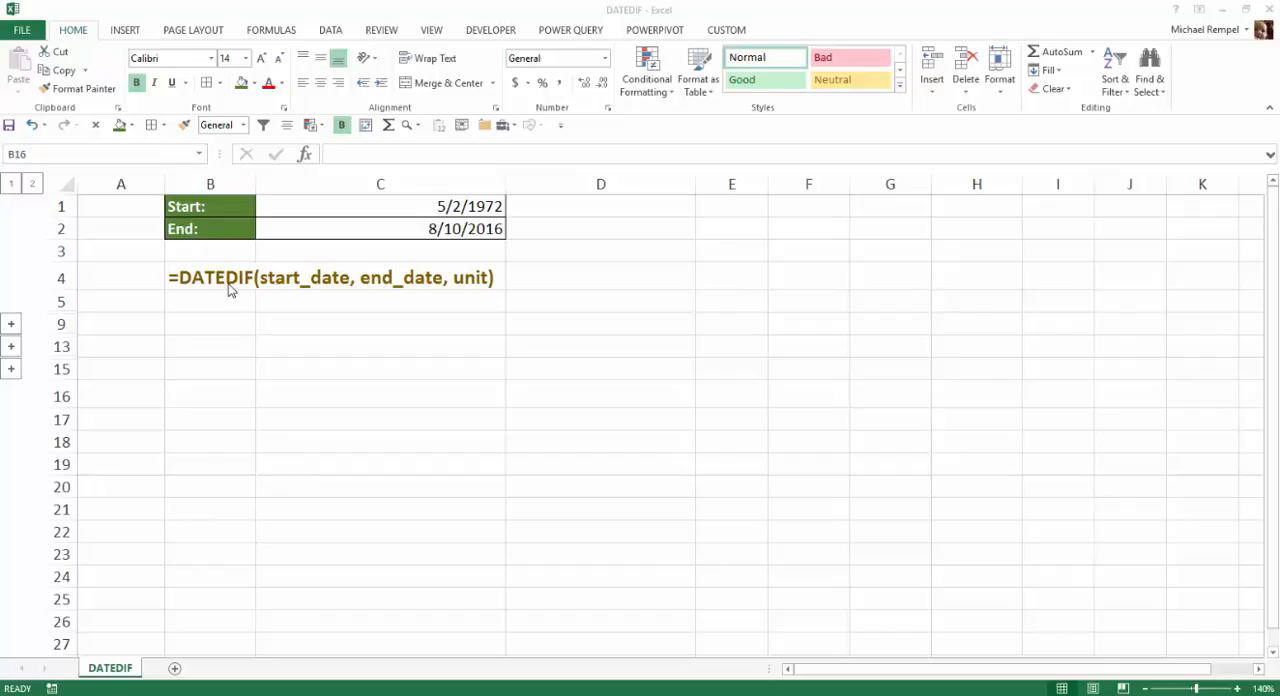
mouse_move(308, 291)
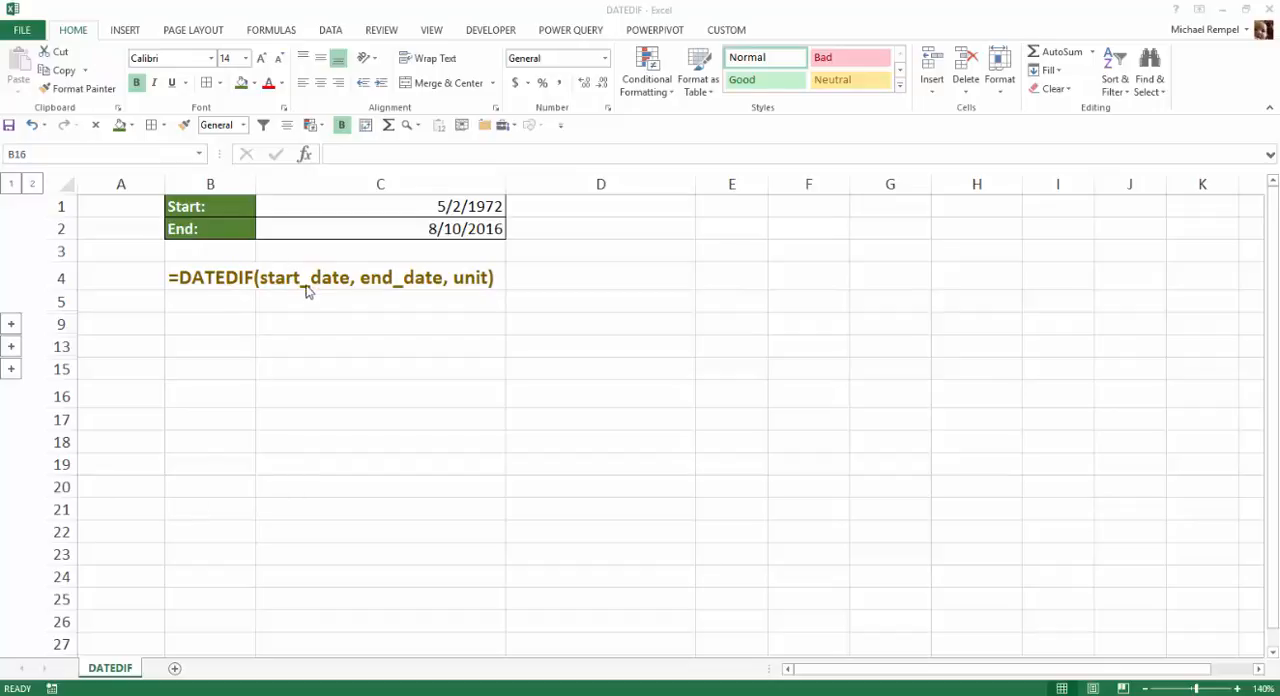
mouse_move(473, 288)
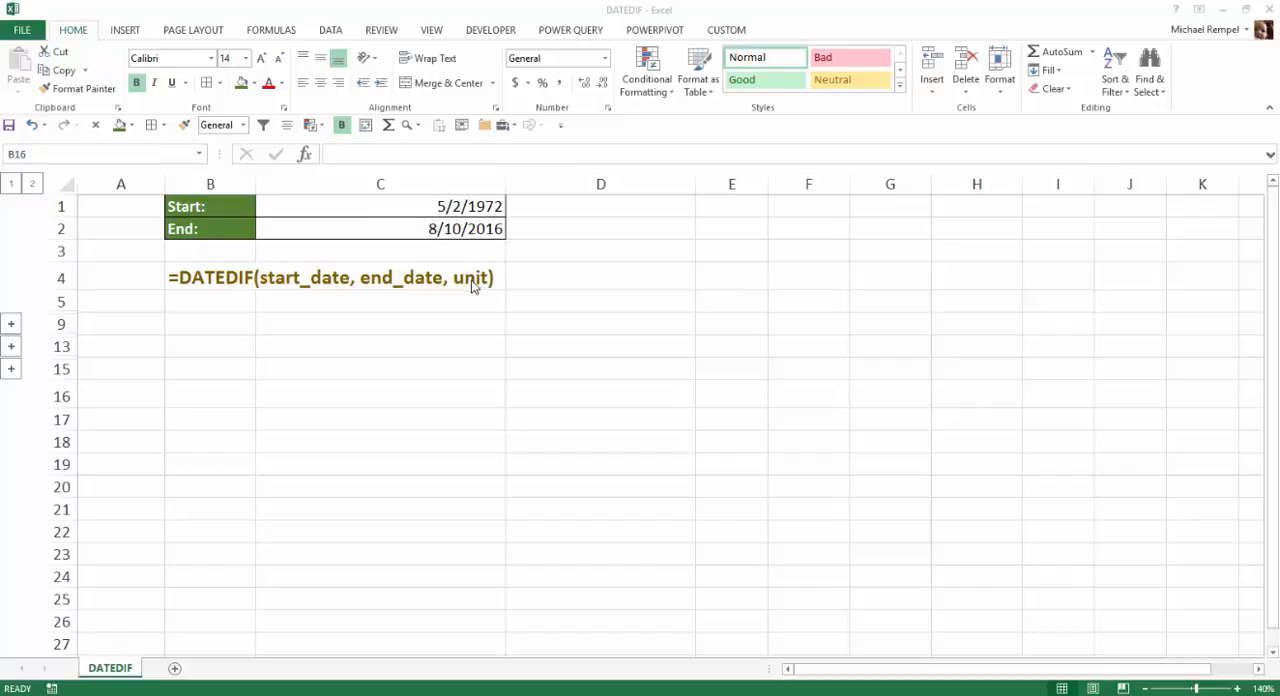
mouse_move(800, 263)
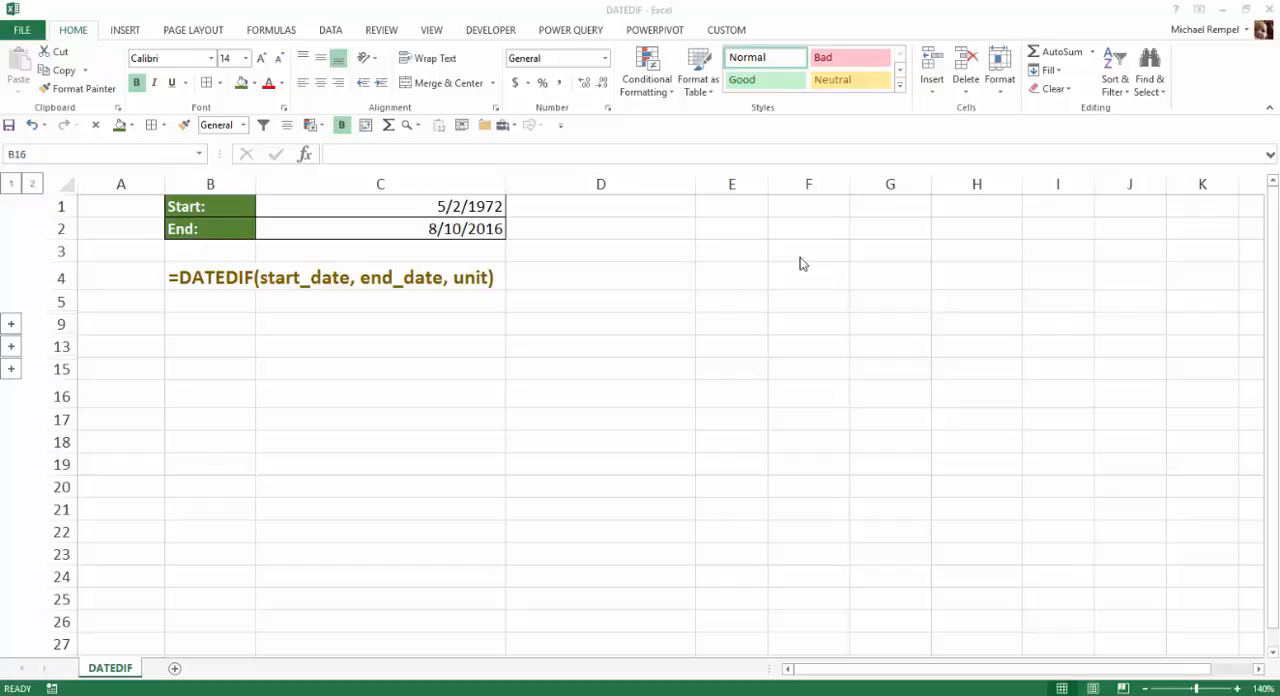
mouse_move(5, 217)
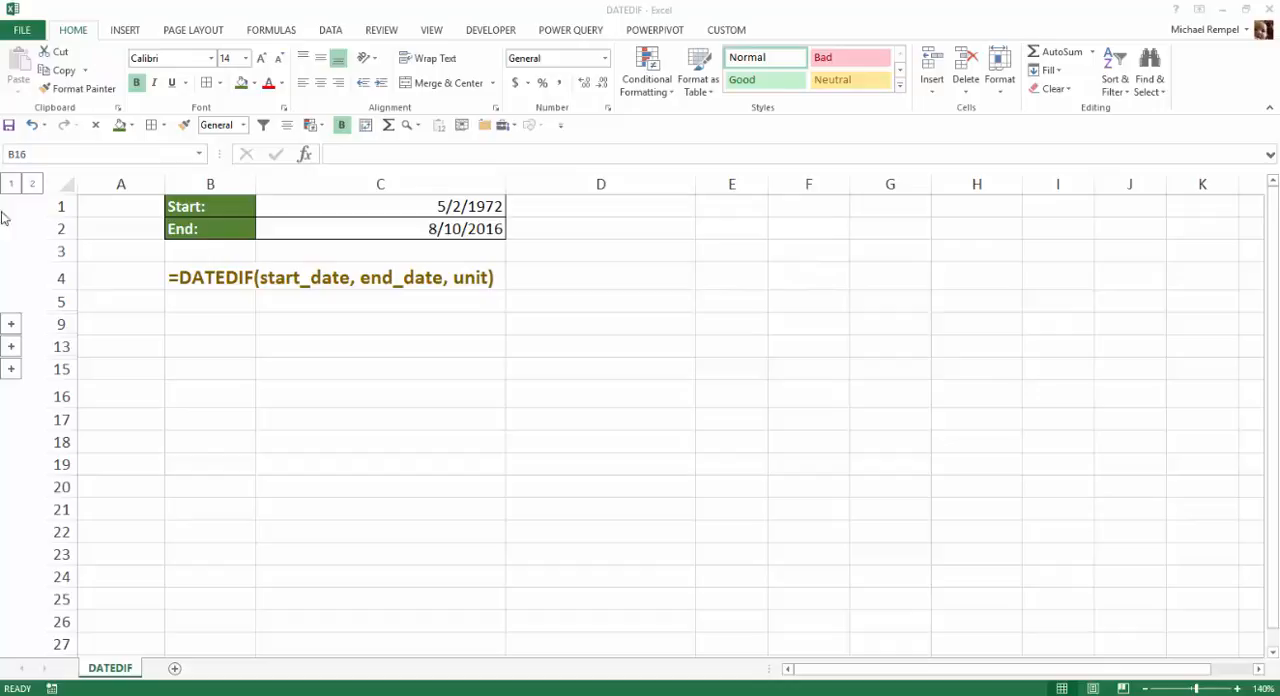
Step: Expand rows 6–8 and review the Y, M and D DATEDIF formulas in B6, B7 and B8
click(210, 396)
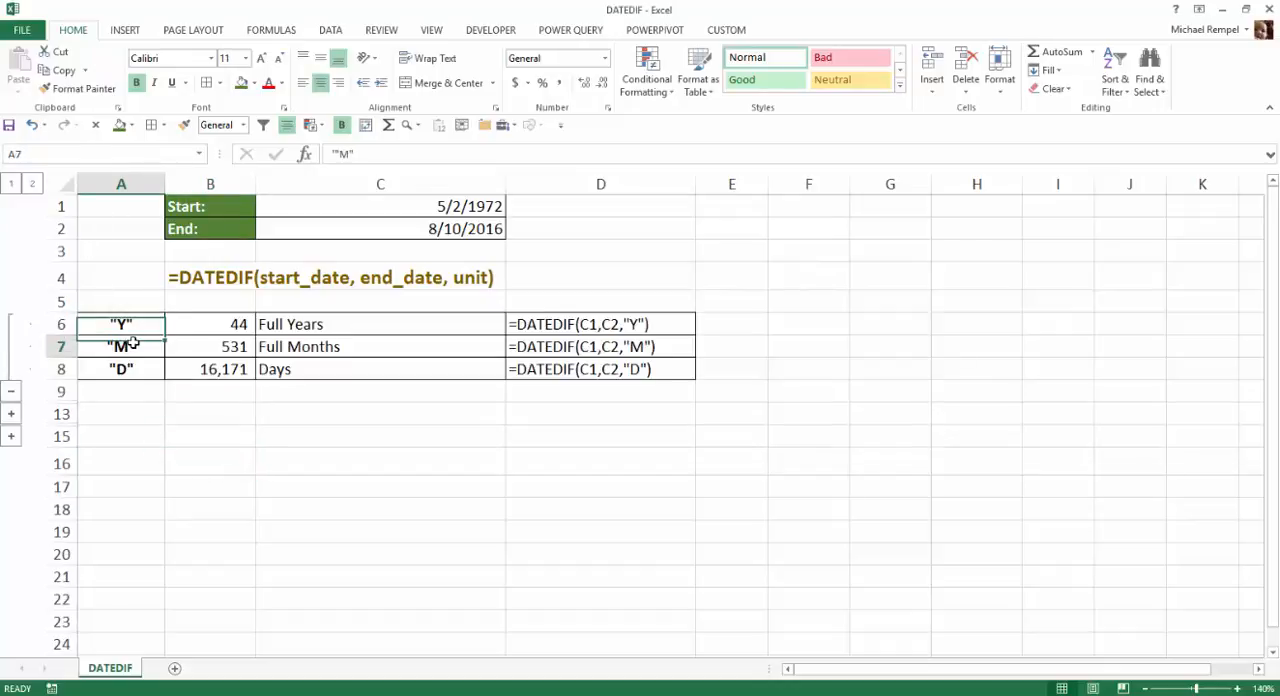
click(121, 368)
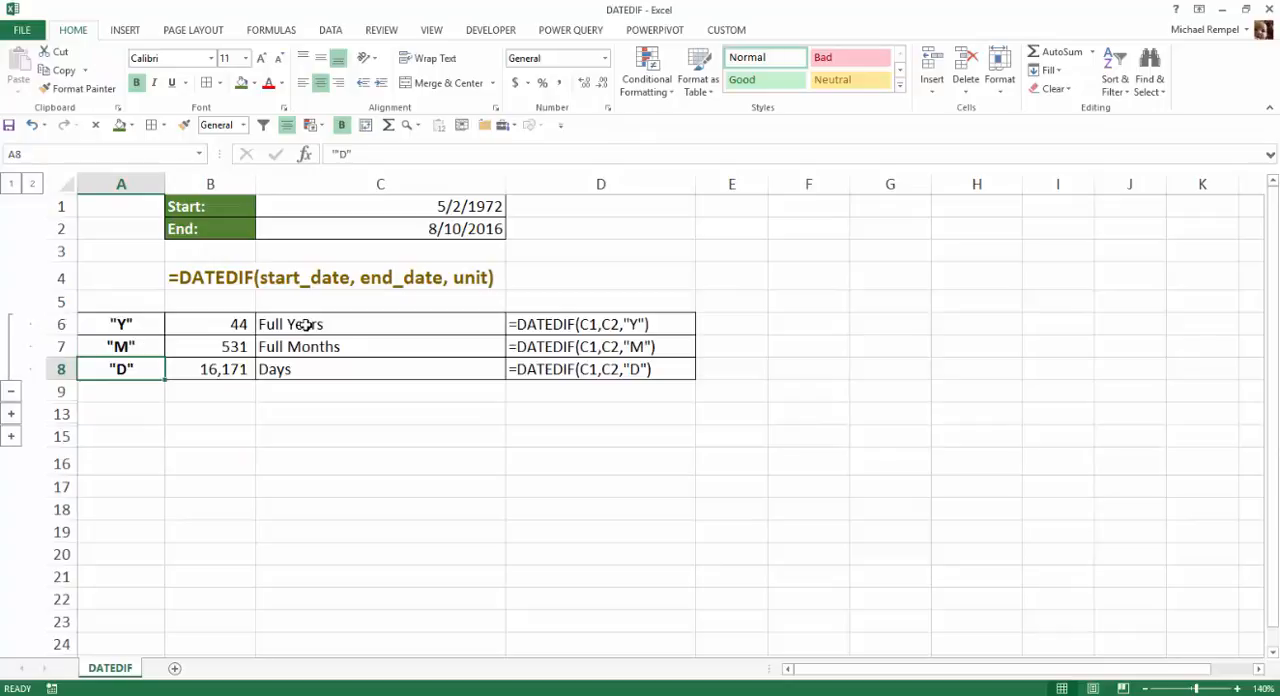
click(380, 324)
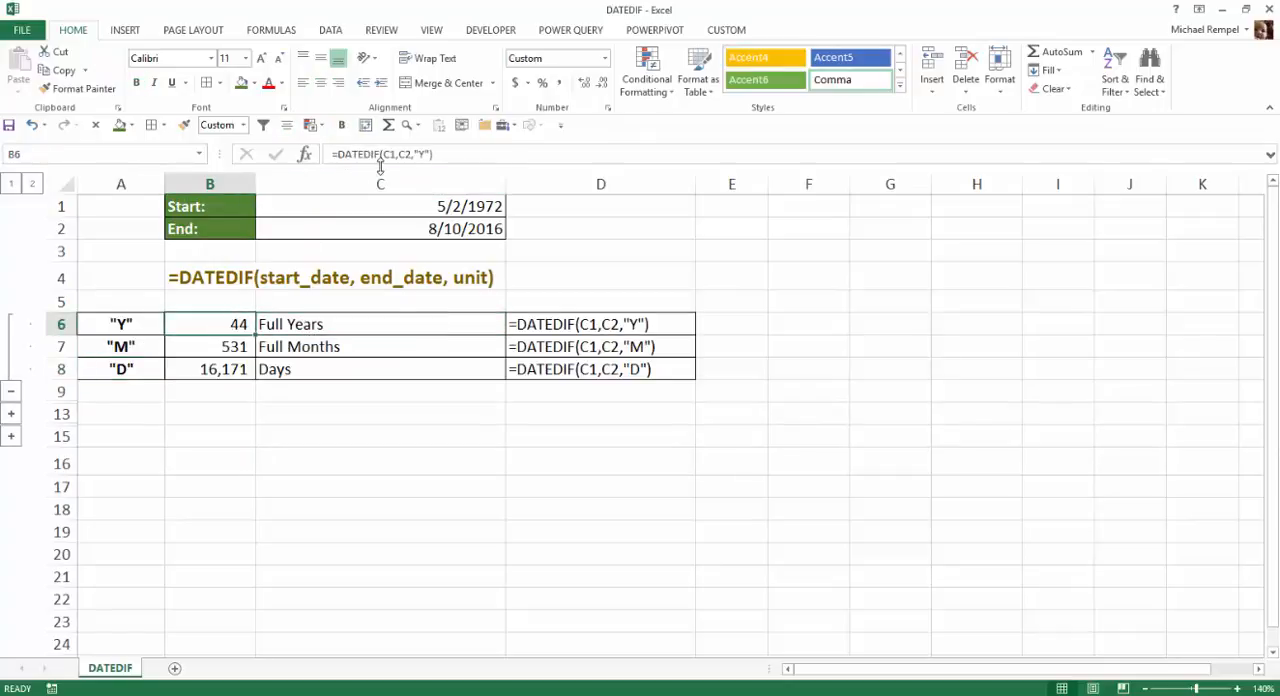
click(380, 184)
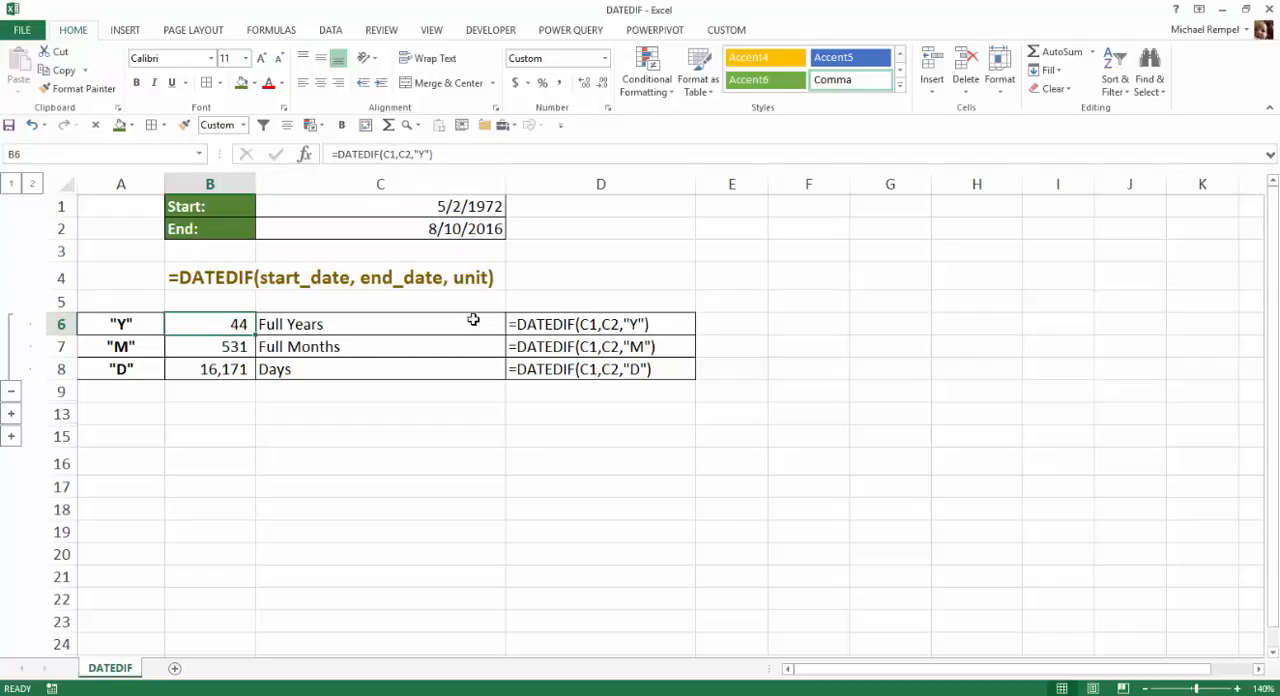
mouse_move(399, 421)
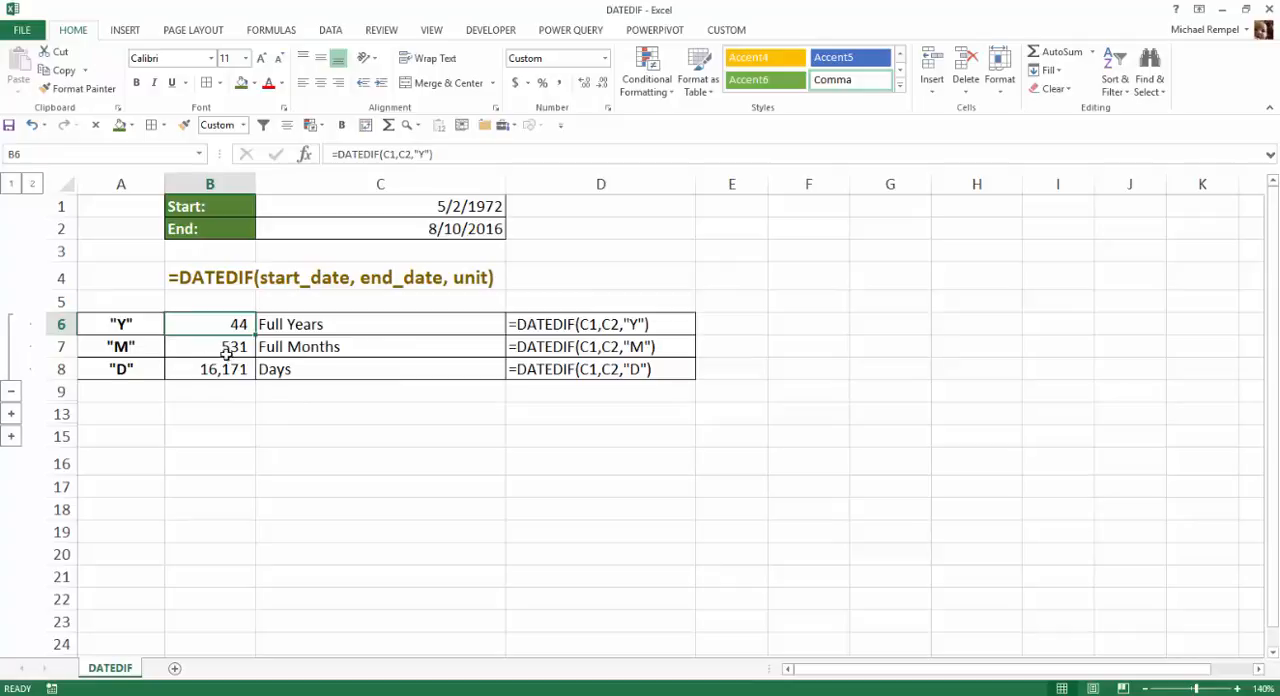
click(234, 346)
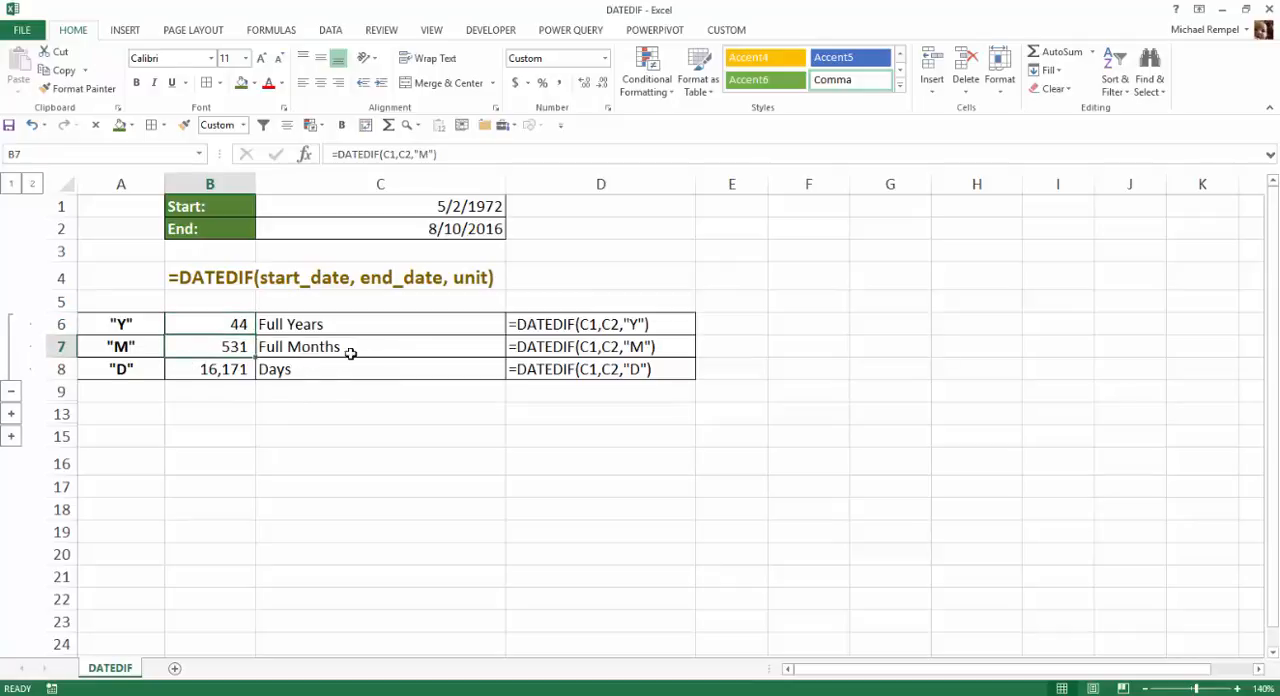
mouse_move(418, 351)
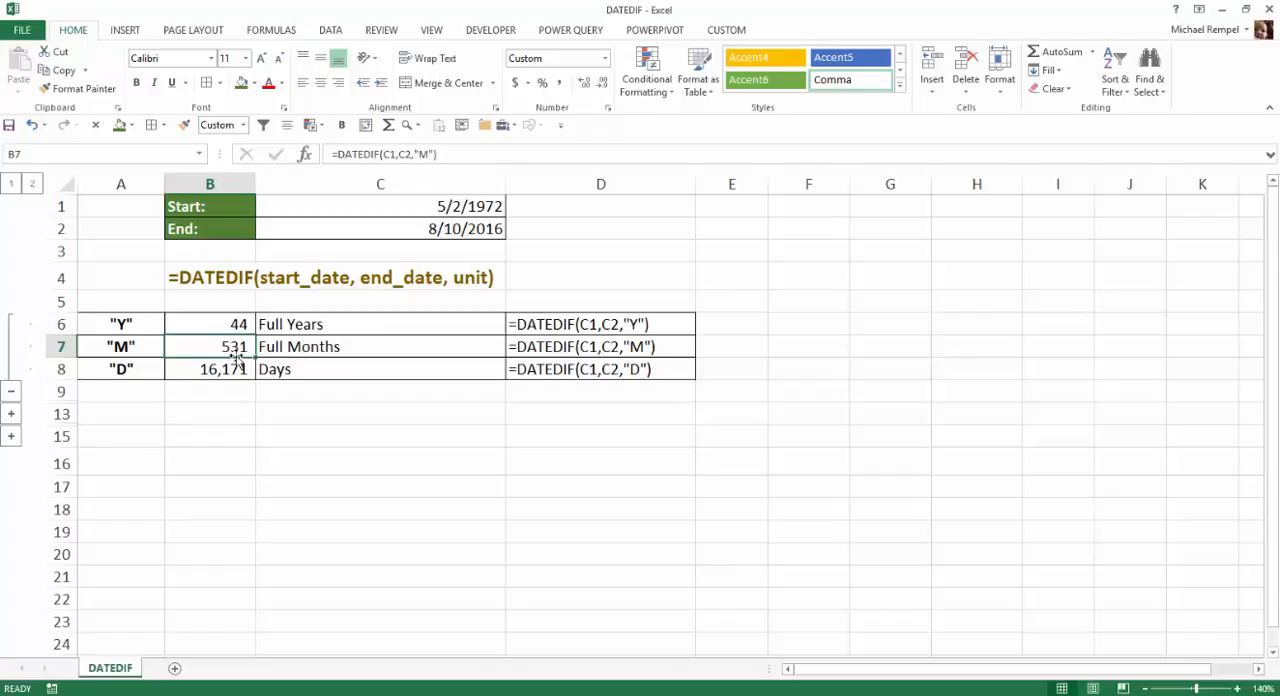
mouse_move(415, 213)
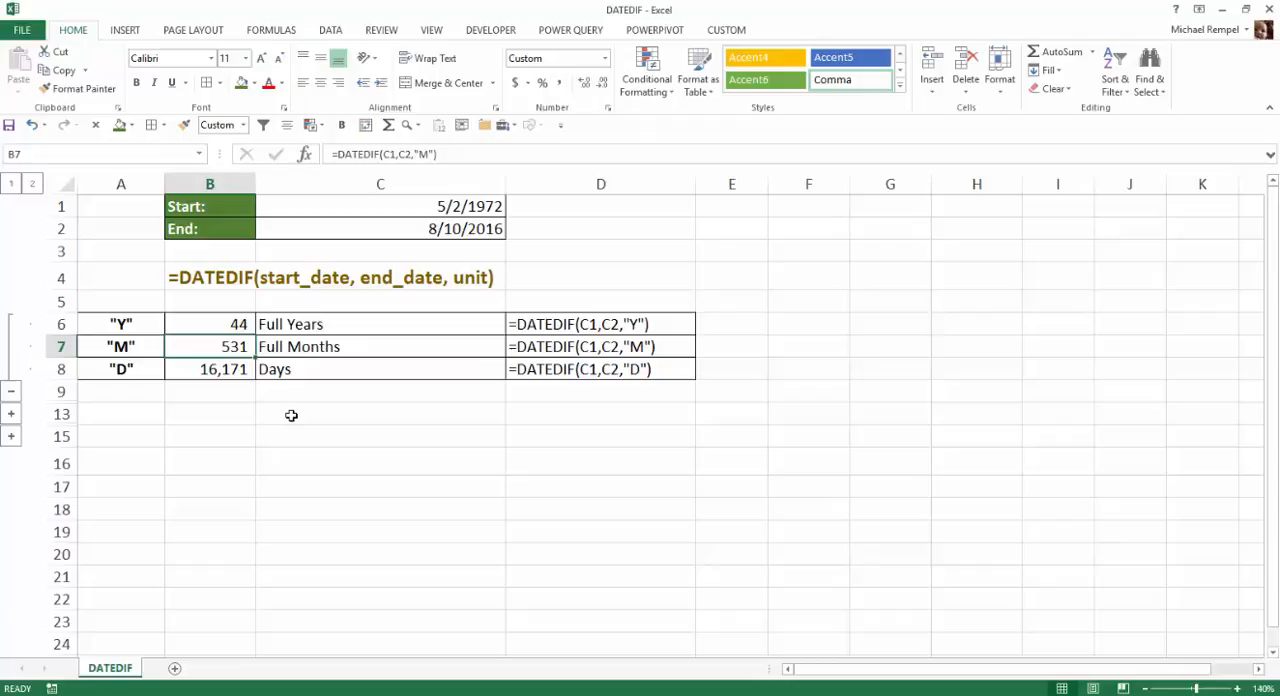
click(209, 369)
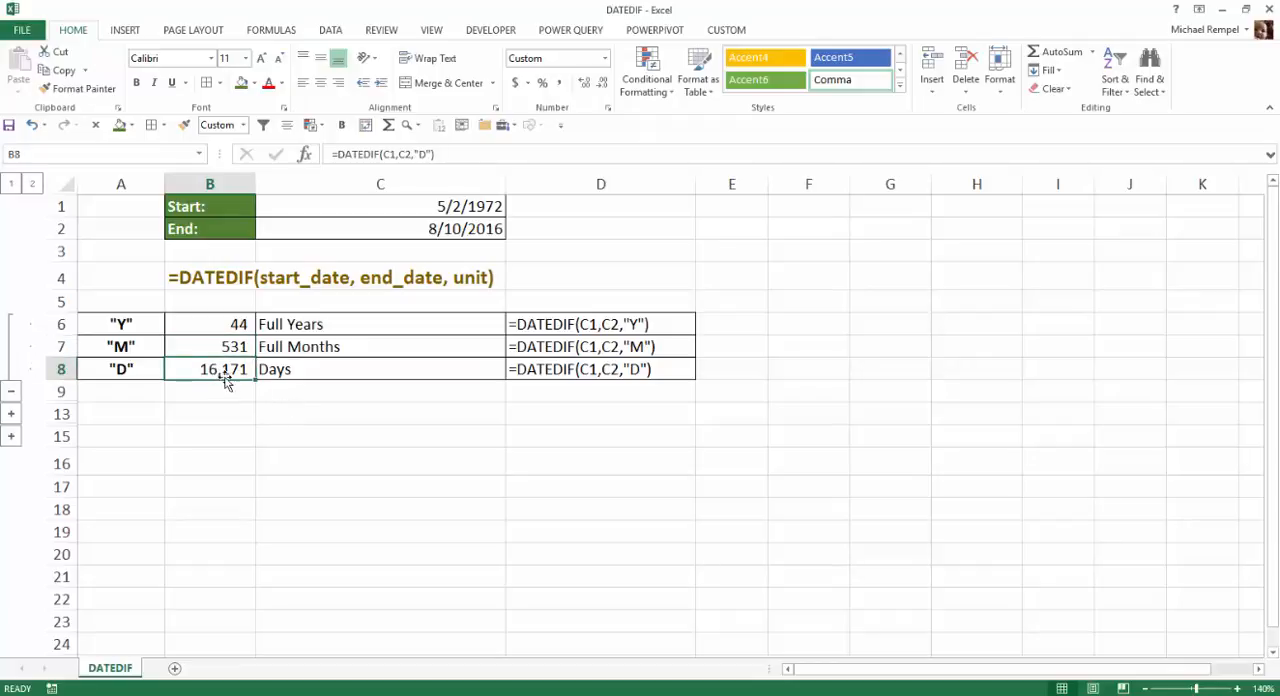
mouse_move(349, 410)
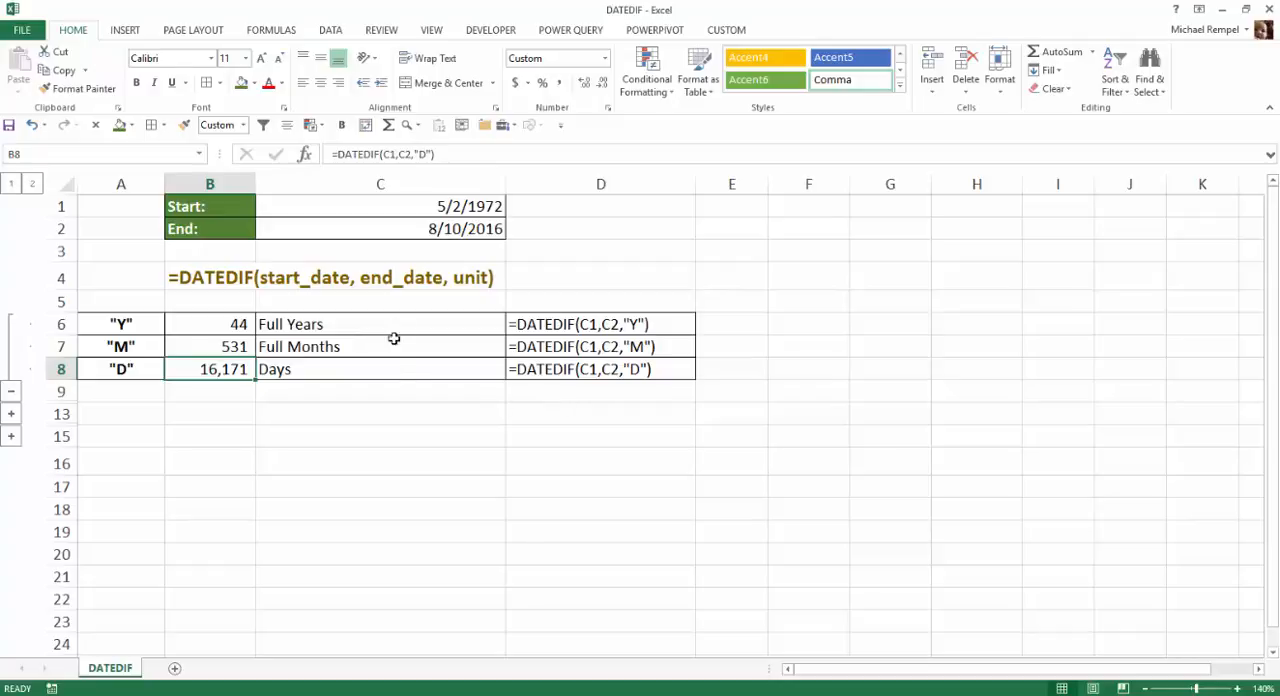
mouse_move(381, 372)
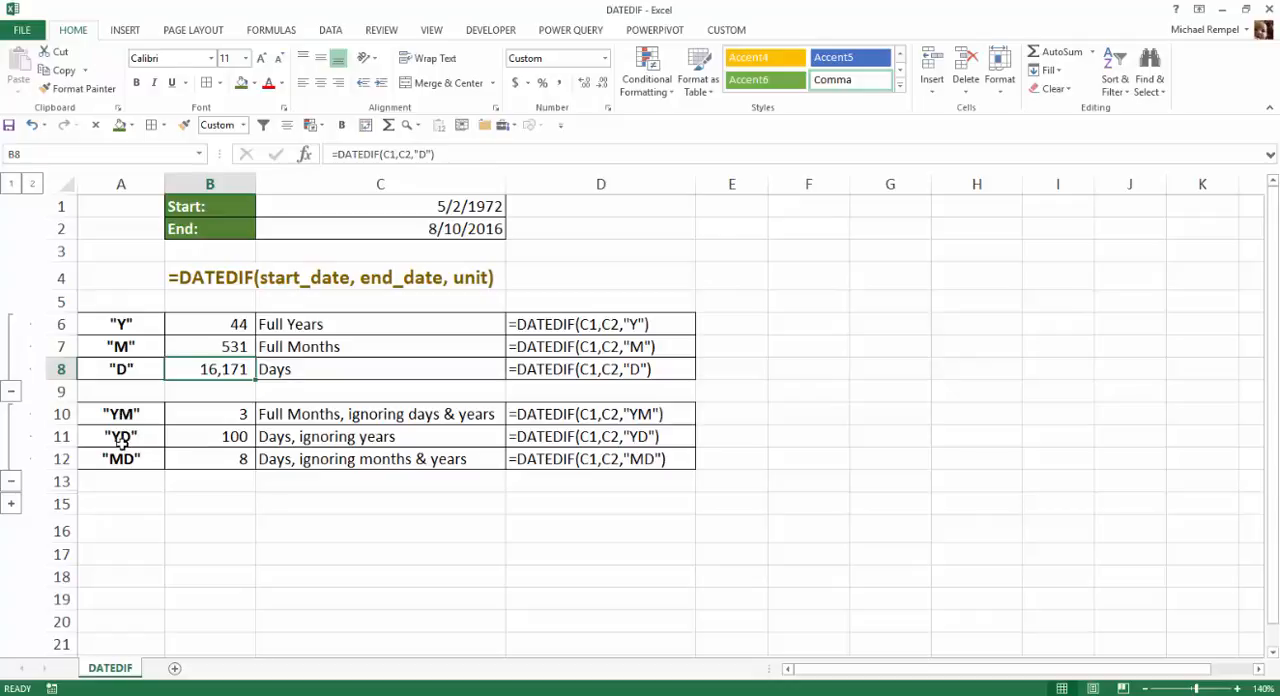
mouse_move(204, 484)
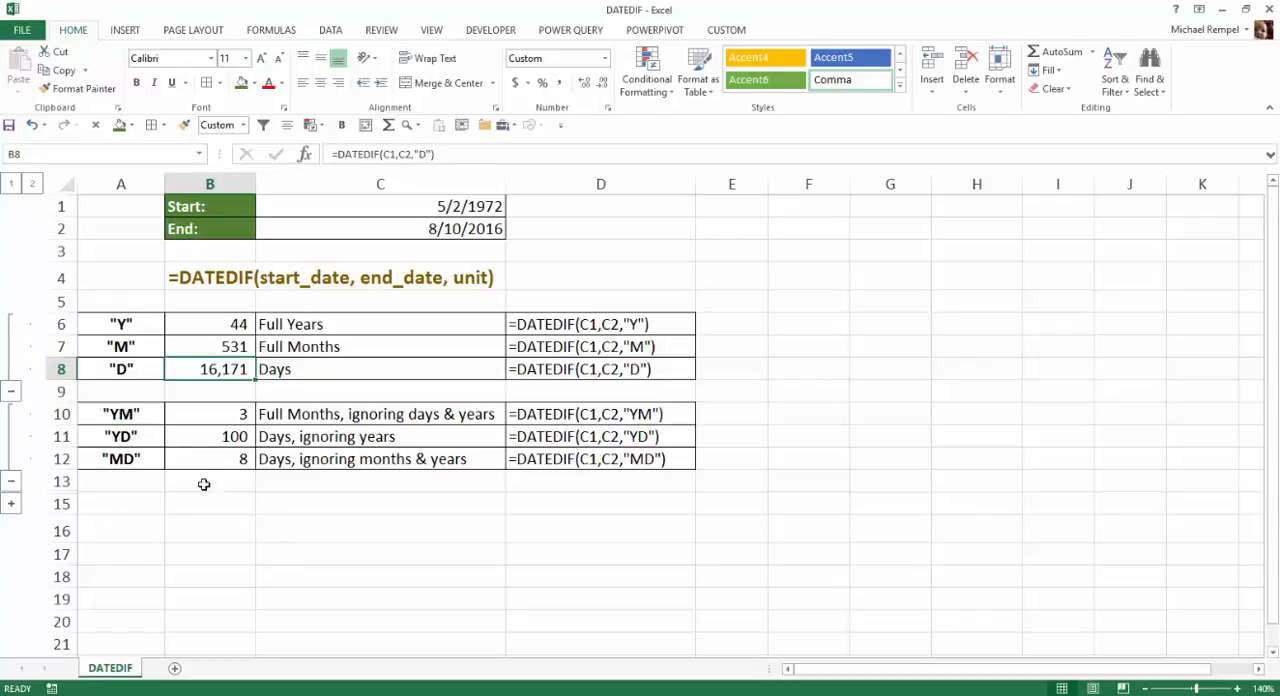
Step: Expand rows 10–12 to show the YM, YD and MD DATEDIF examples
click(209, 413)
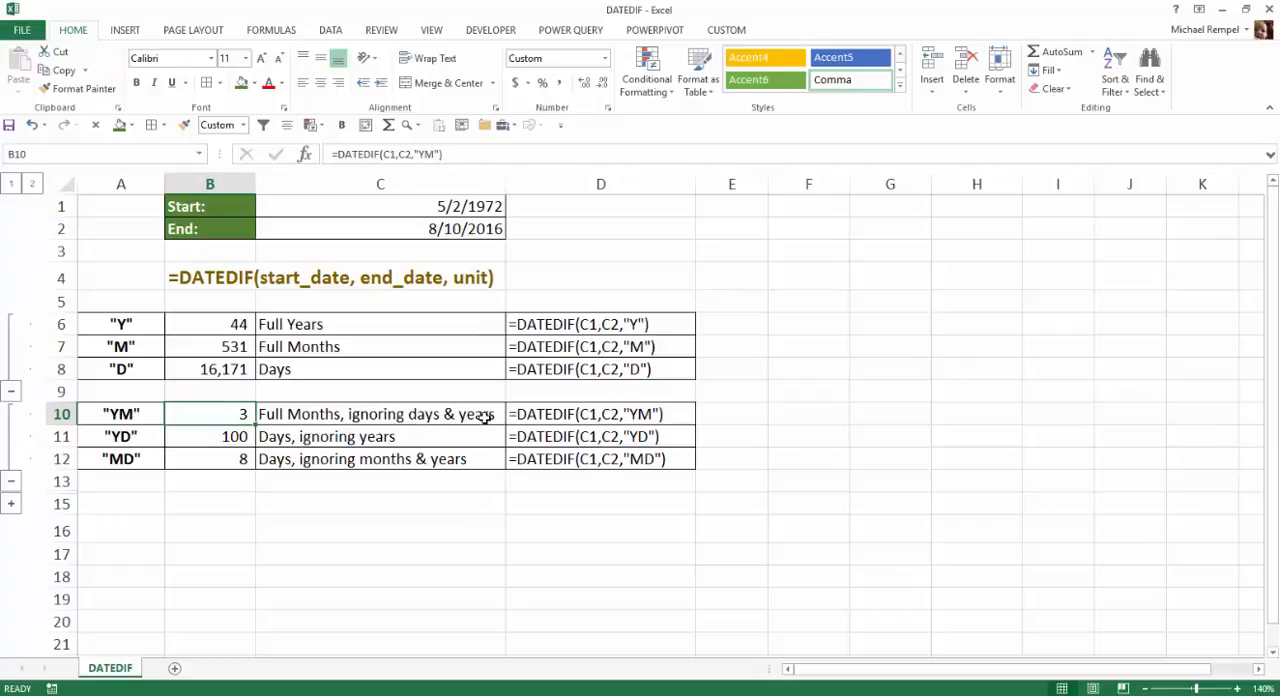
mouse_move(294, 386)
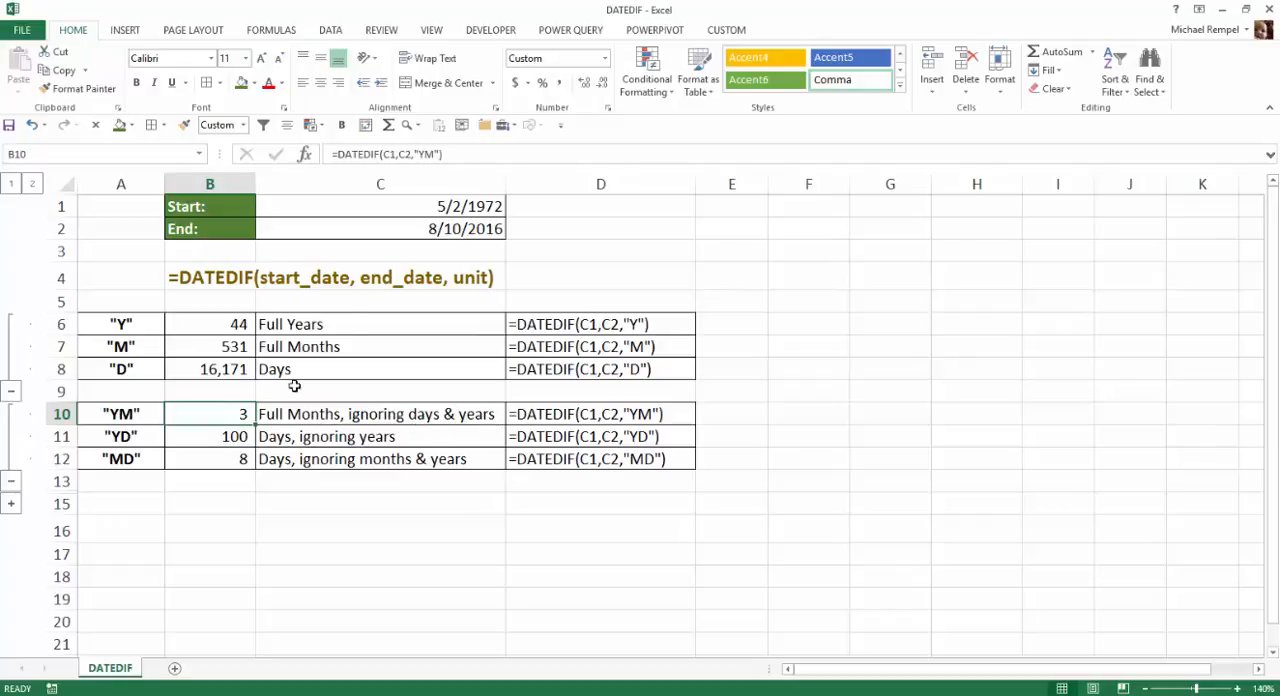
mouse_move(408, 228)
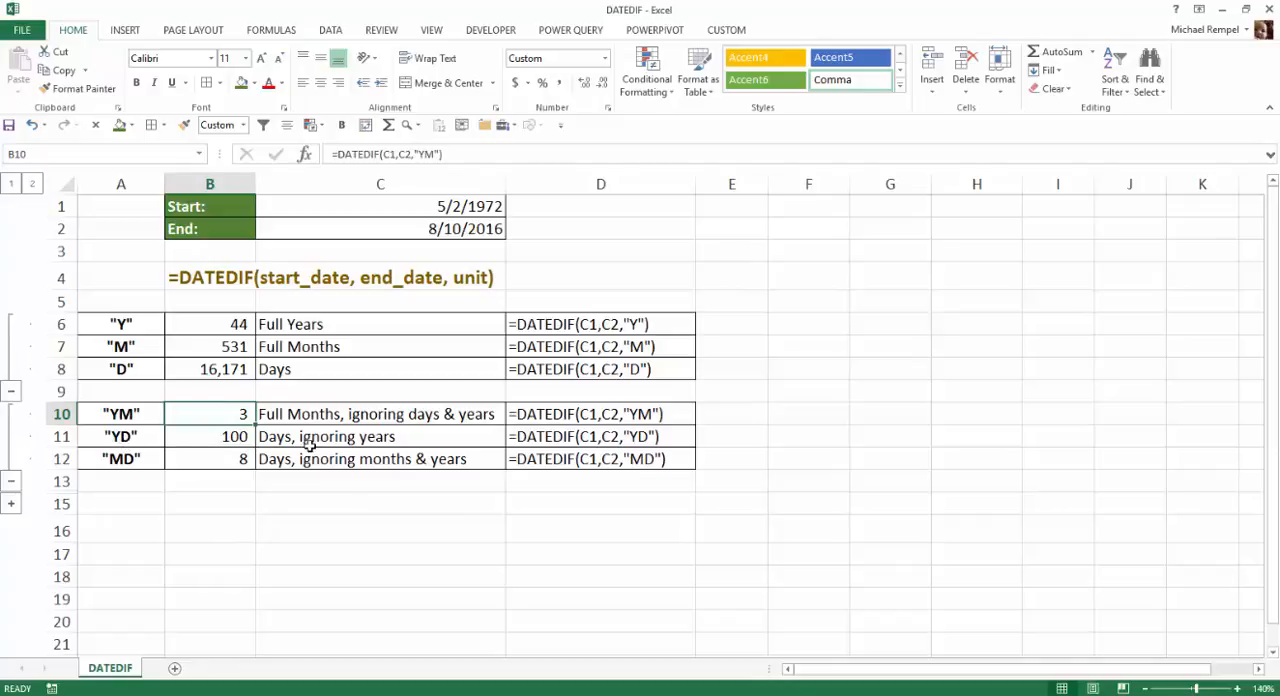
mouse_move(395, 453)
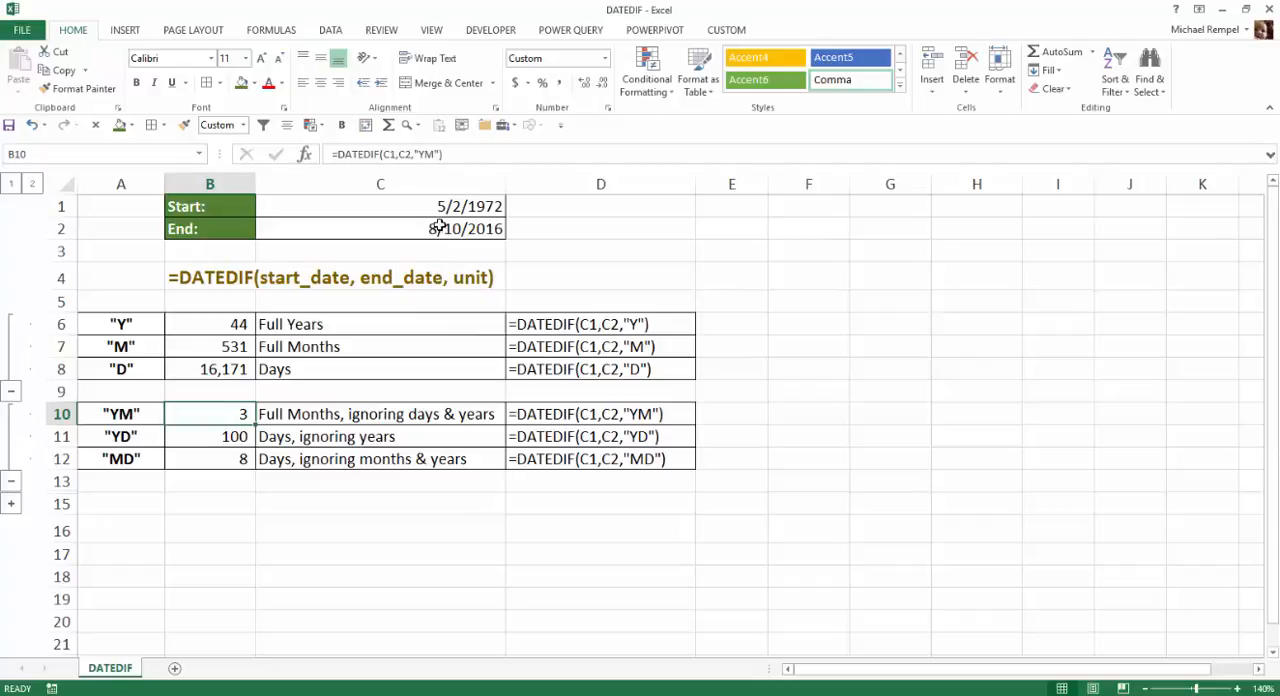
mouse_move(458, 245)
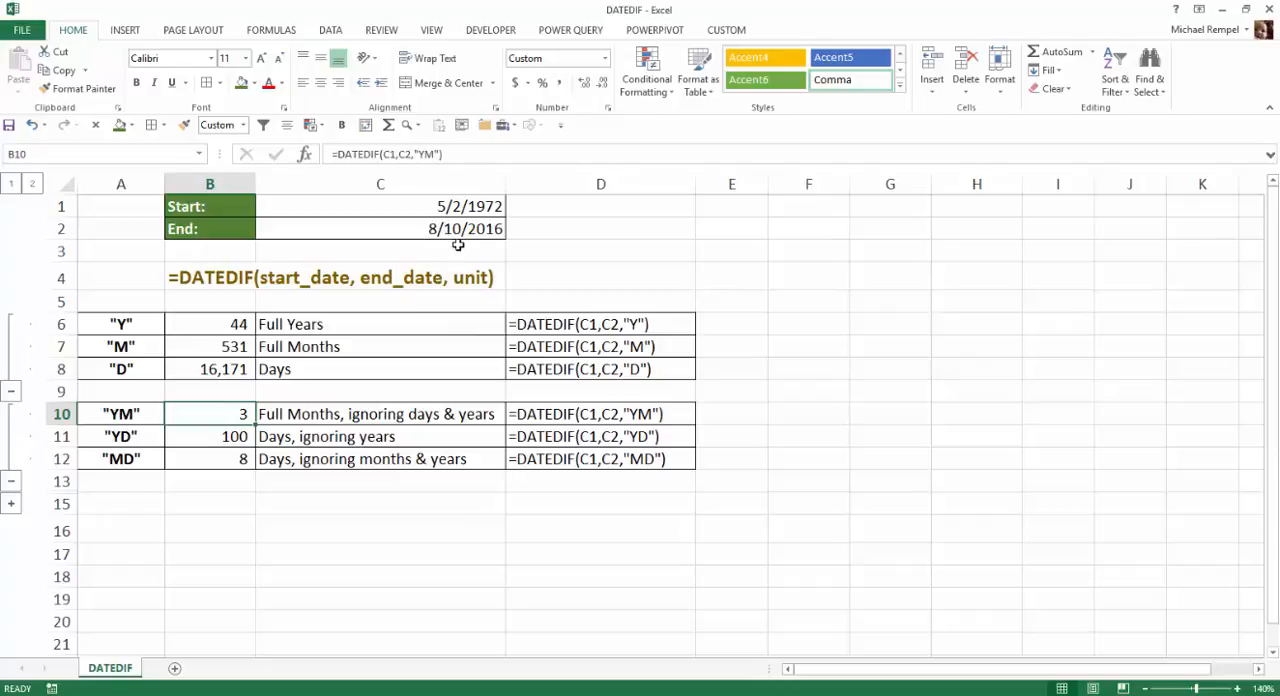
mouse_move(347, 442)
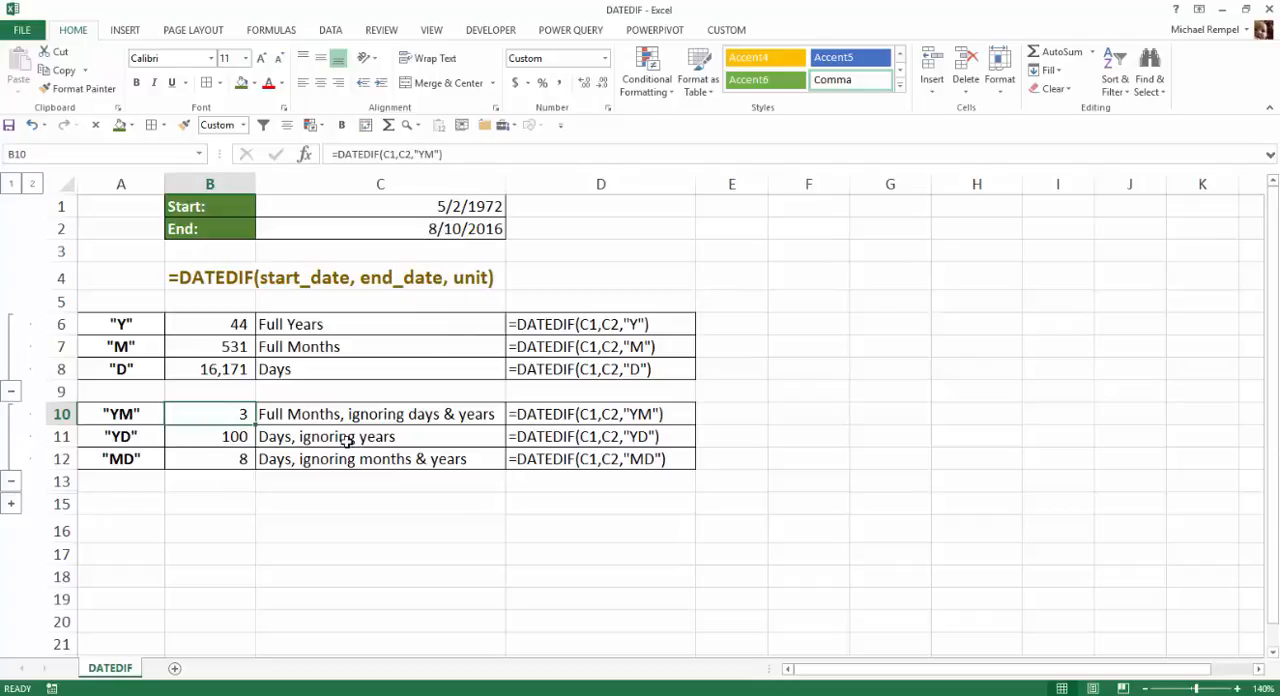
Step: Enter the dates 5/2/1972 in F1 and 8/10/1972 in F2
click(808, 206)
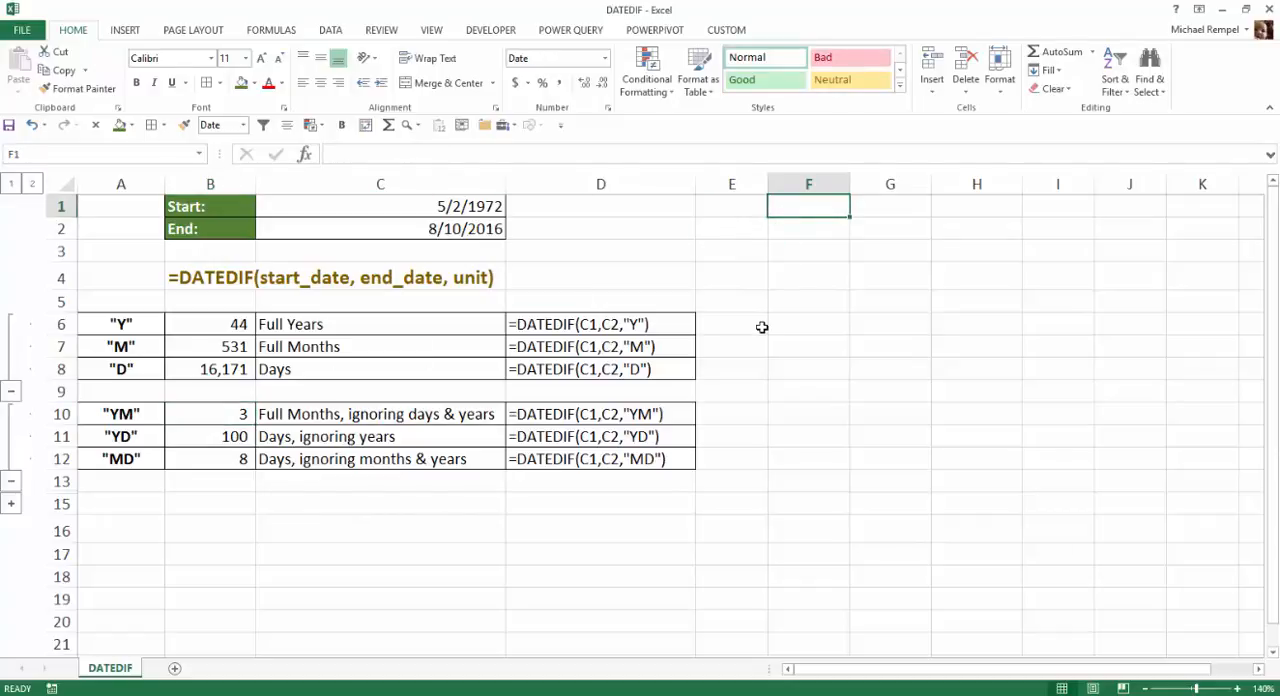
text(5/2/)
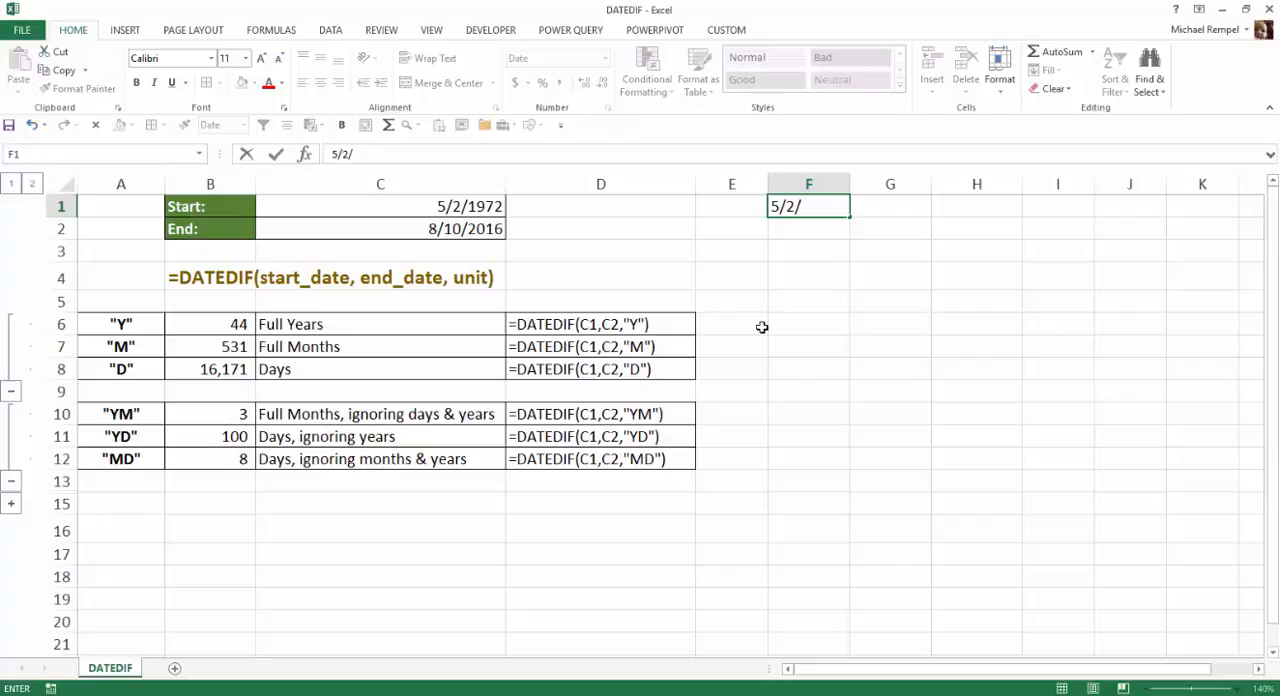
text(1972)
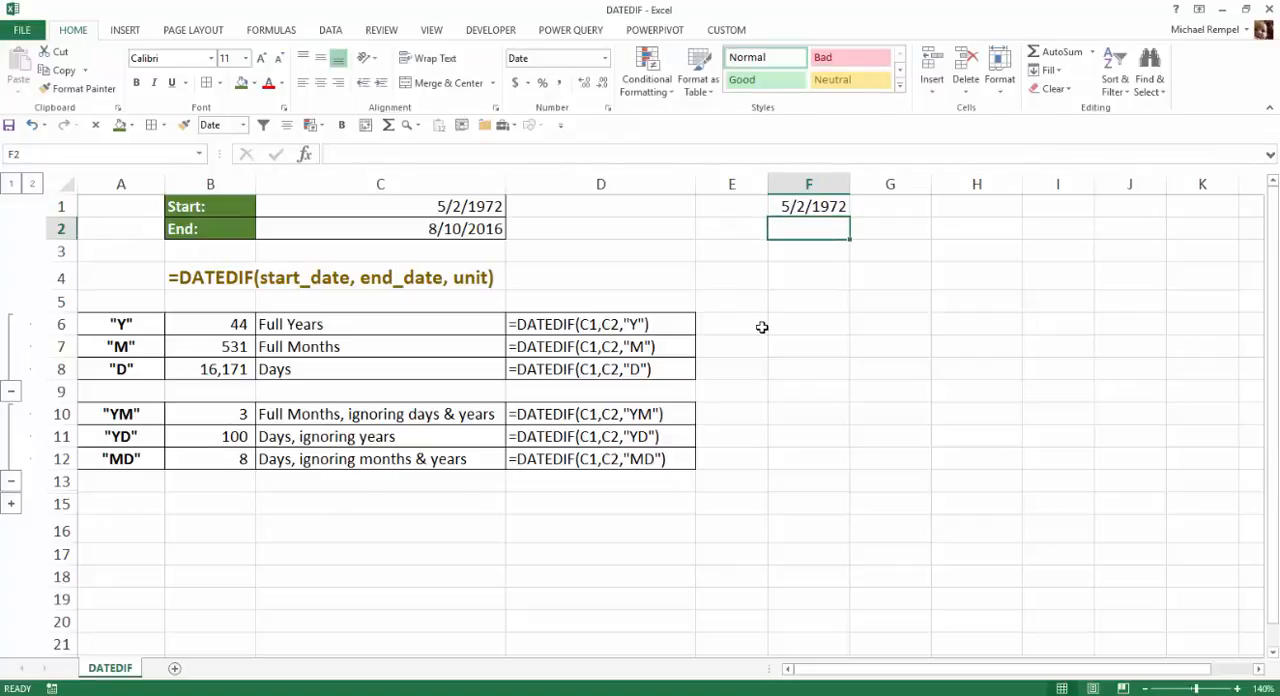
text(8/)
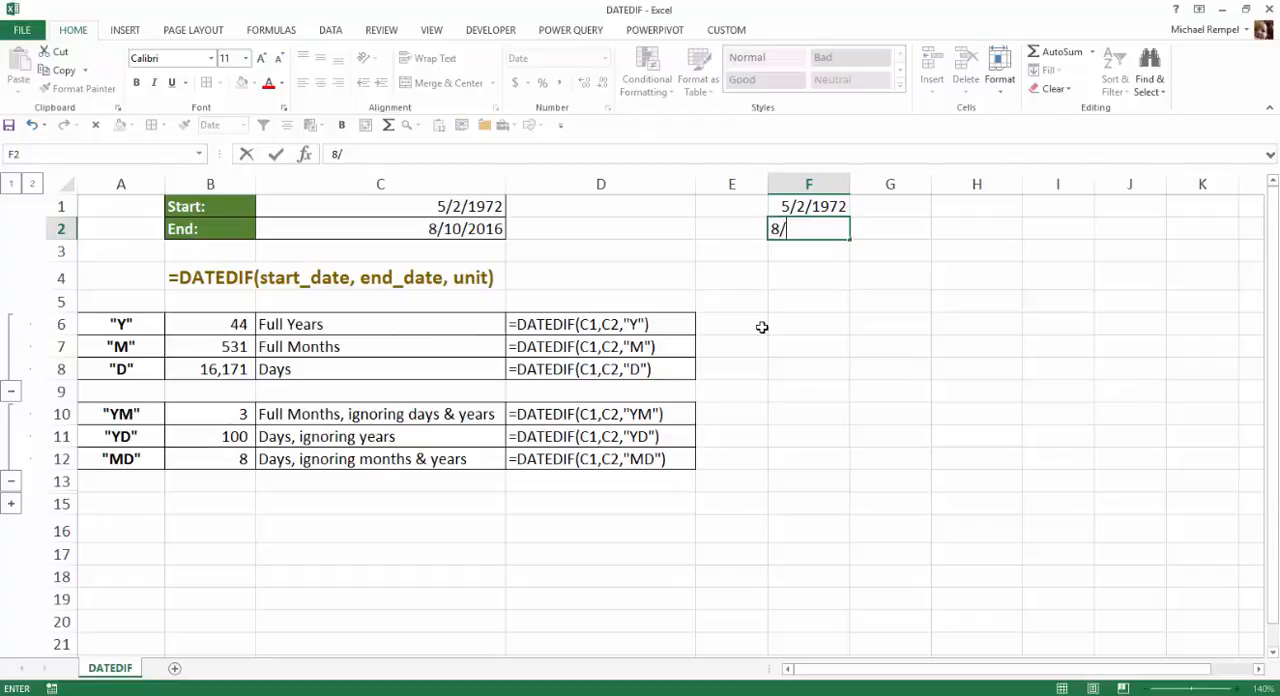
text(10/1972)
click(809, 251)
text(=F2-F1)
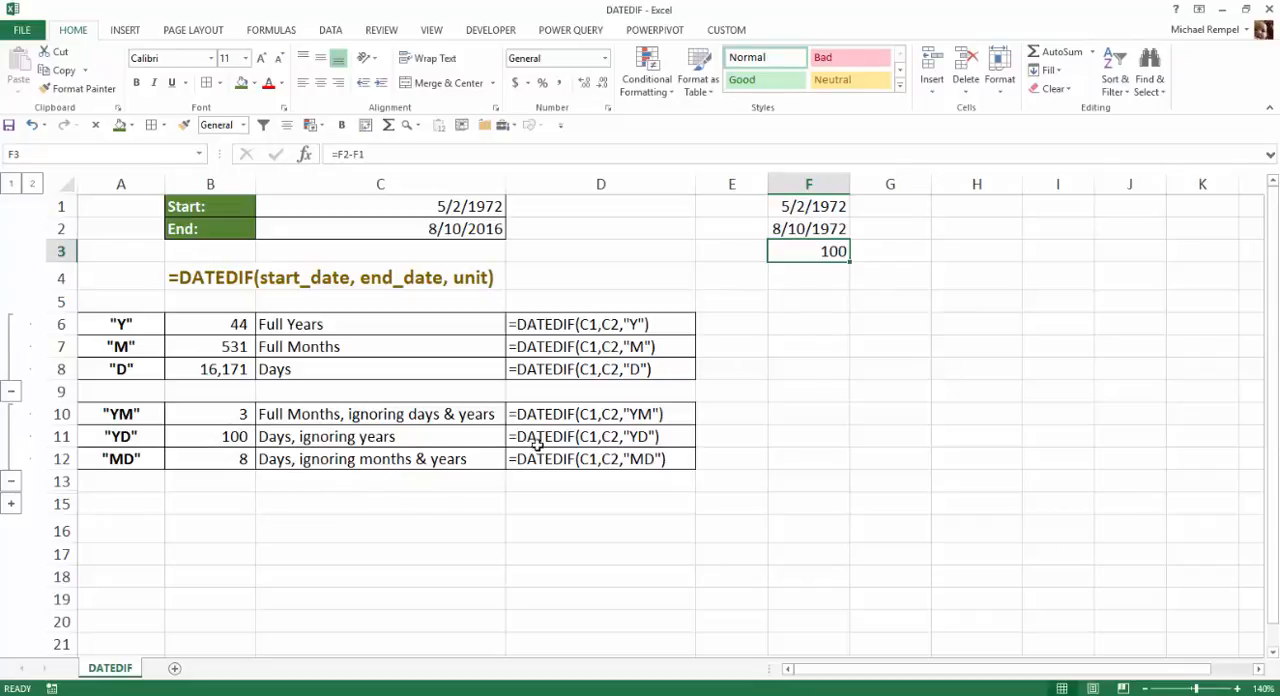
mouse_move(812, 230)
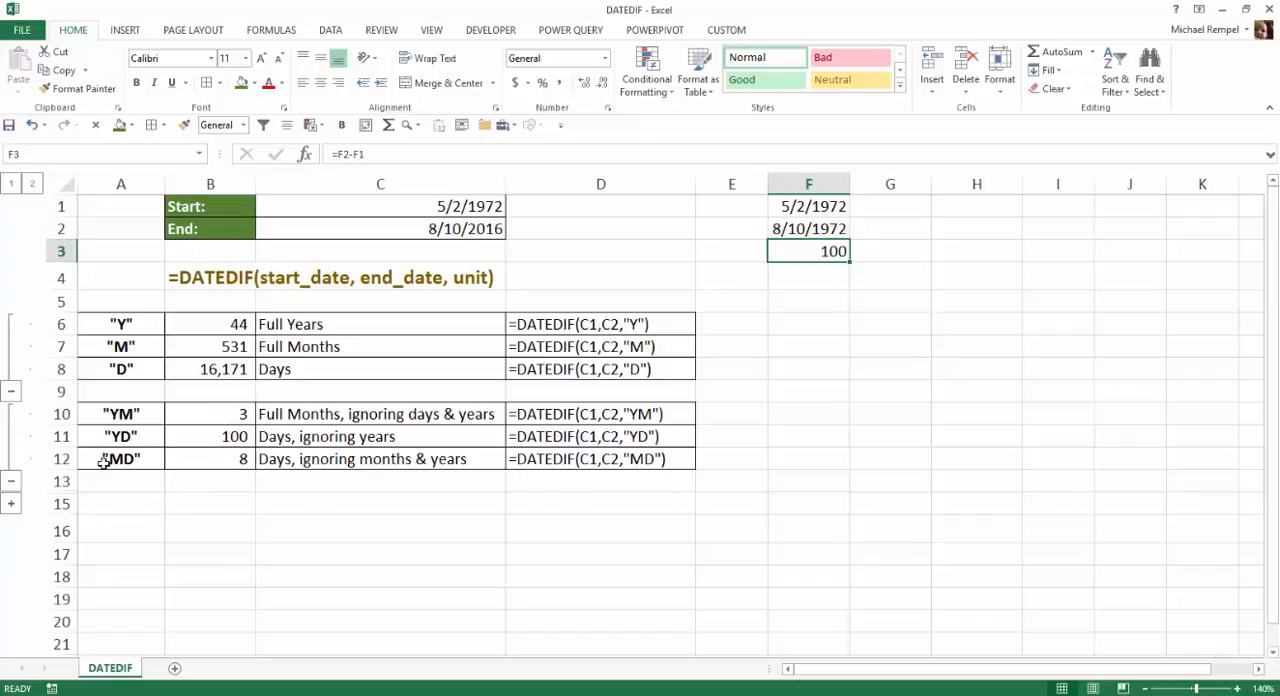
mouse_move(283, 470)
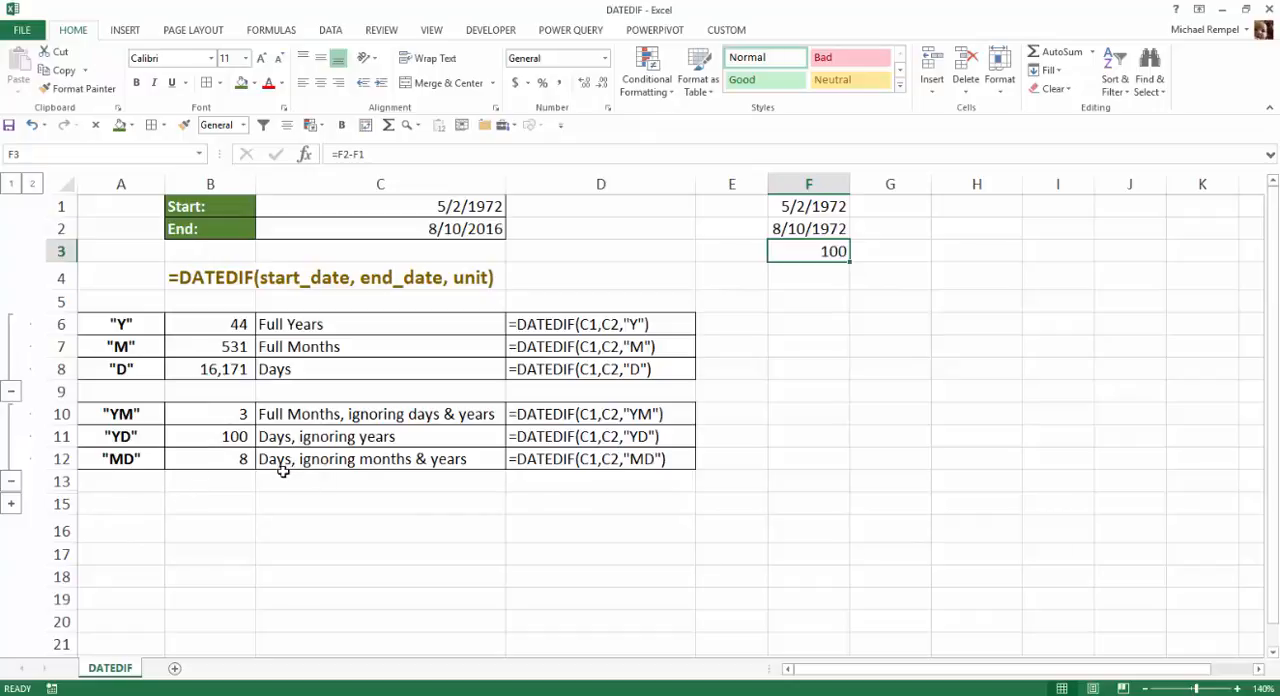
mouse_move(430, 480)
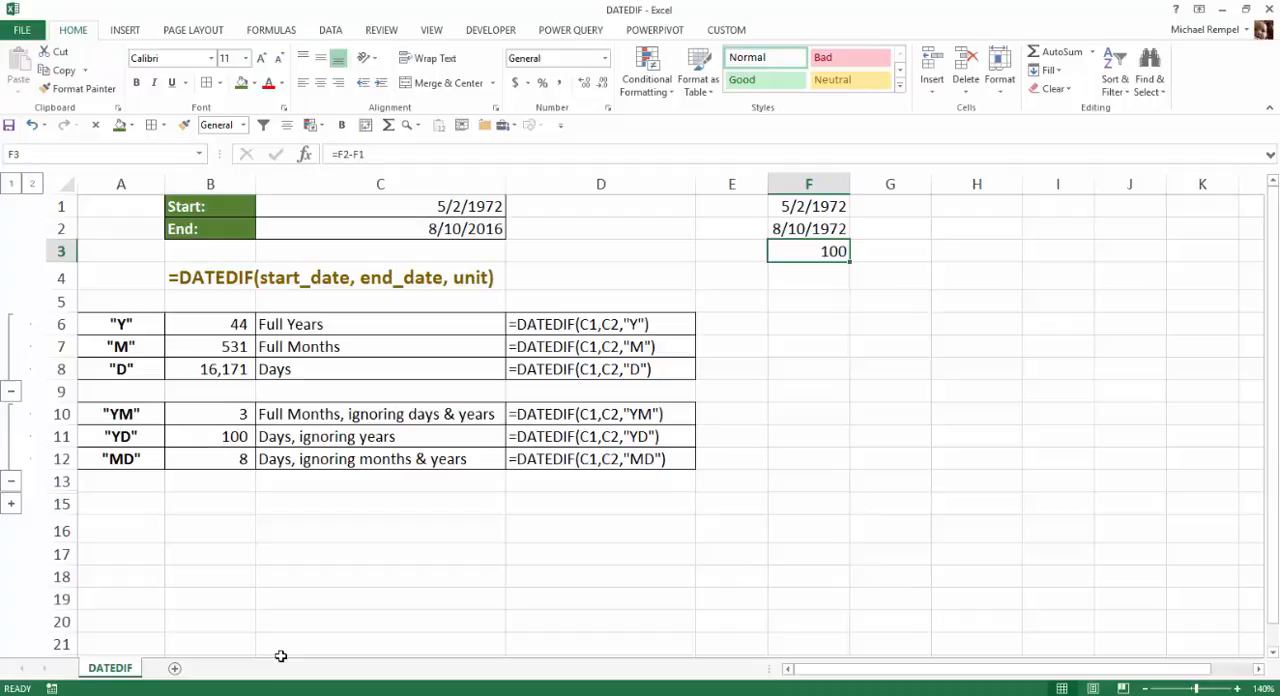
mouse_move(365, 564)
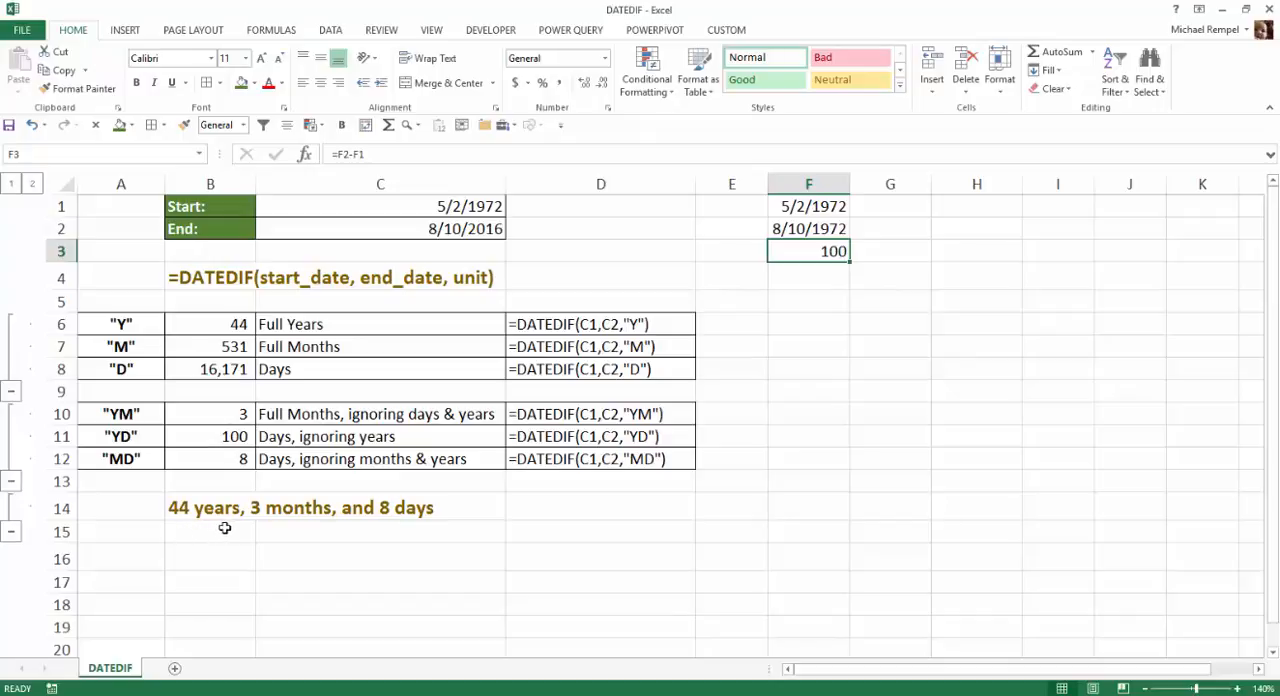
mouse_move(441, 376)
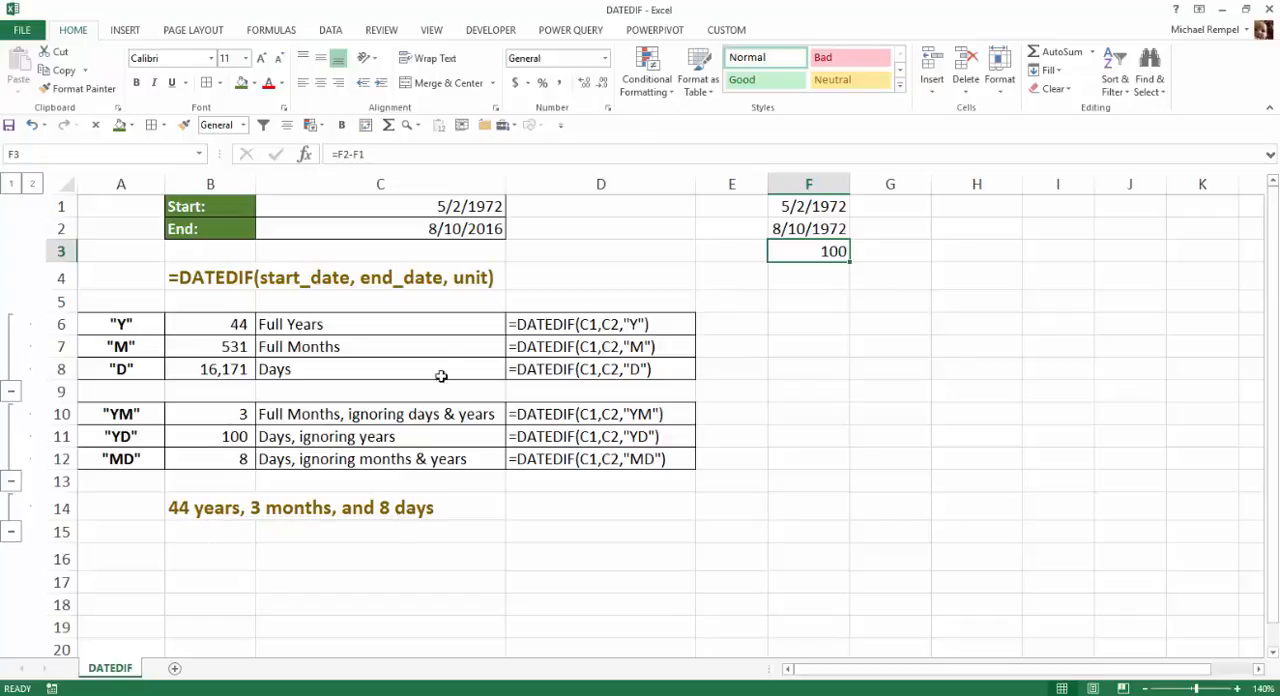
mouse_move(325, 562)
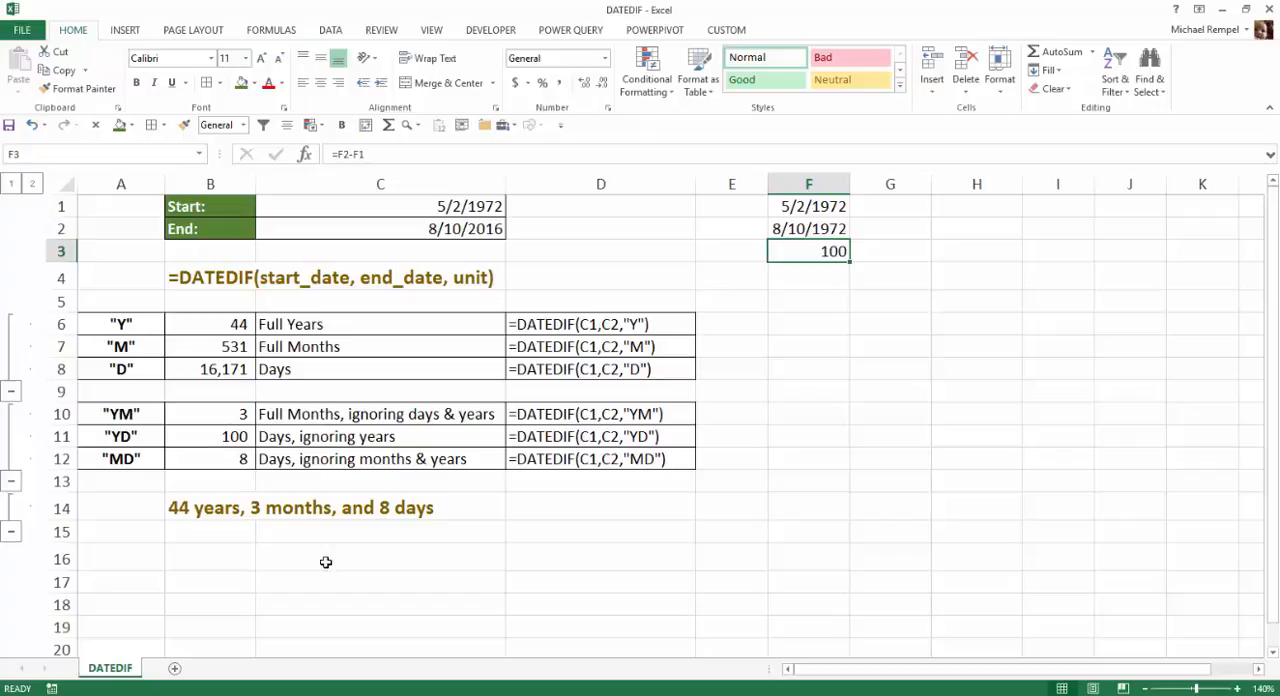
mouse_move(203, 512)
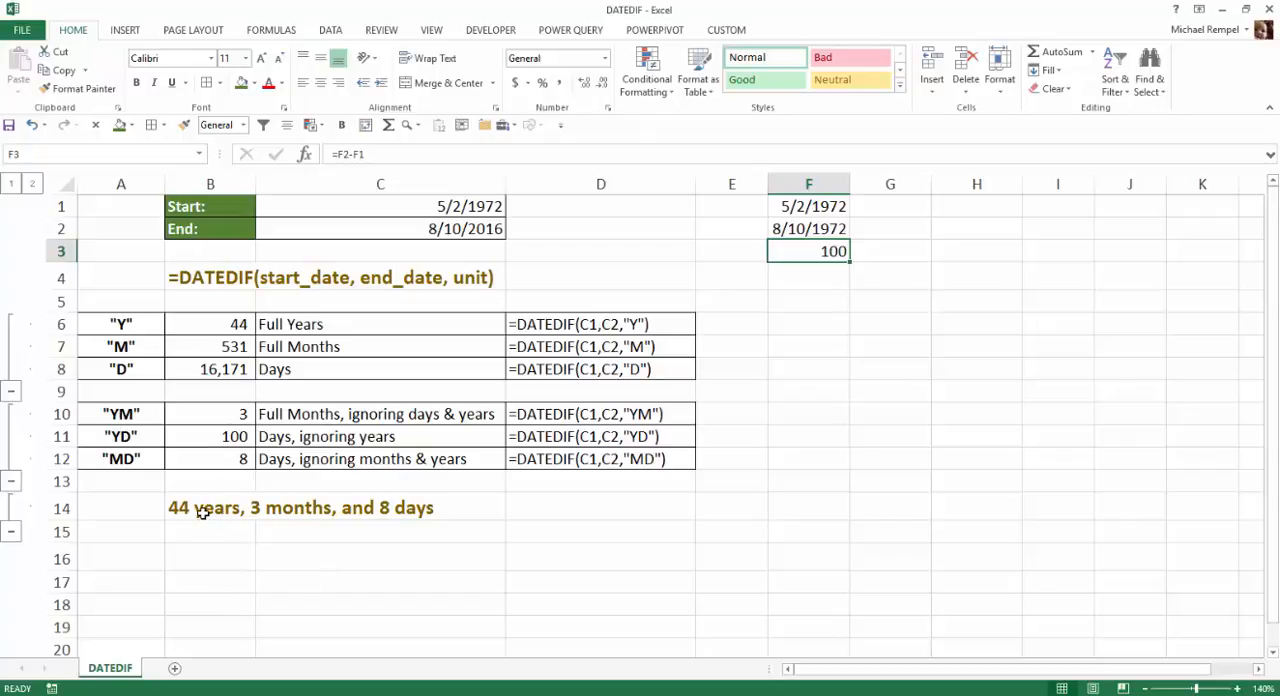
mouse_move(20, 537)
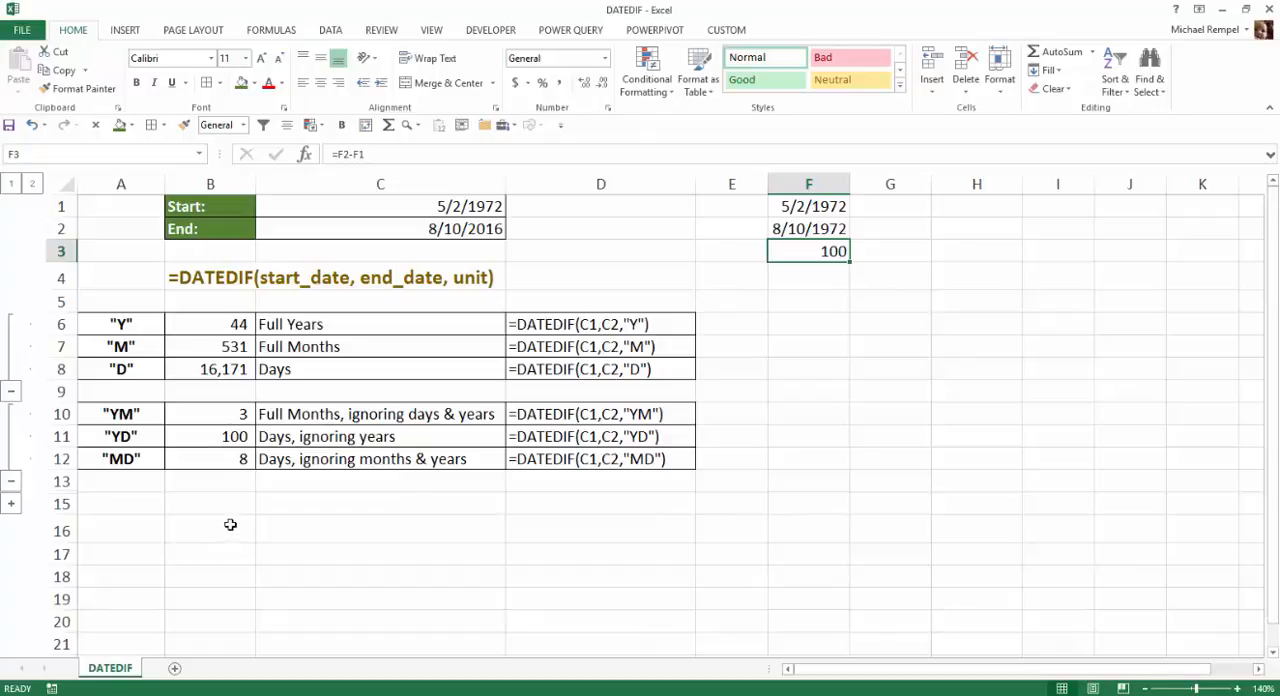
mouse_move(305, 420)
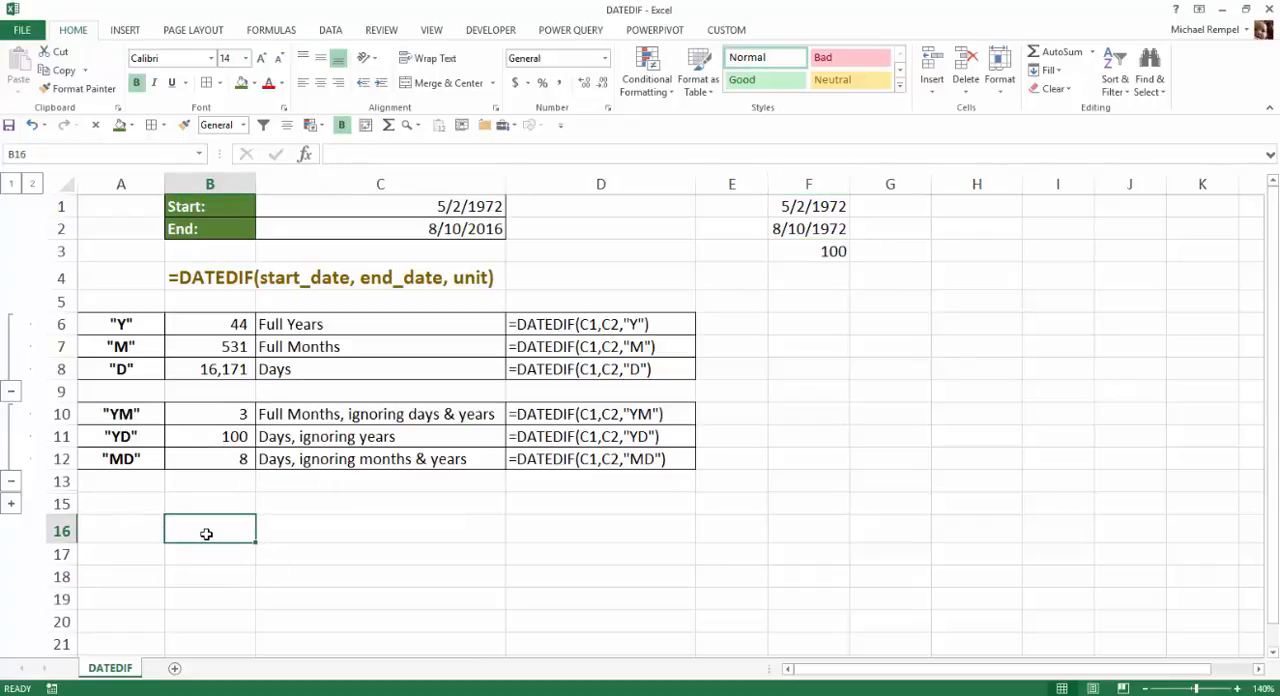
Step: Start the B16 formula as =DATEDIF(C1,C2,"Y")&" years, "
text(=dated)
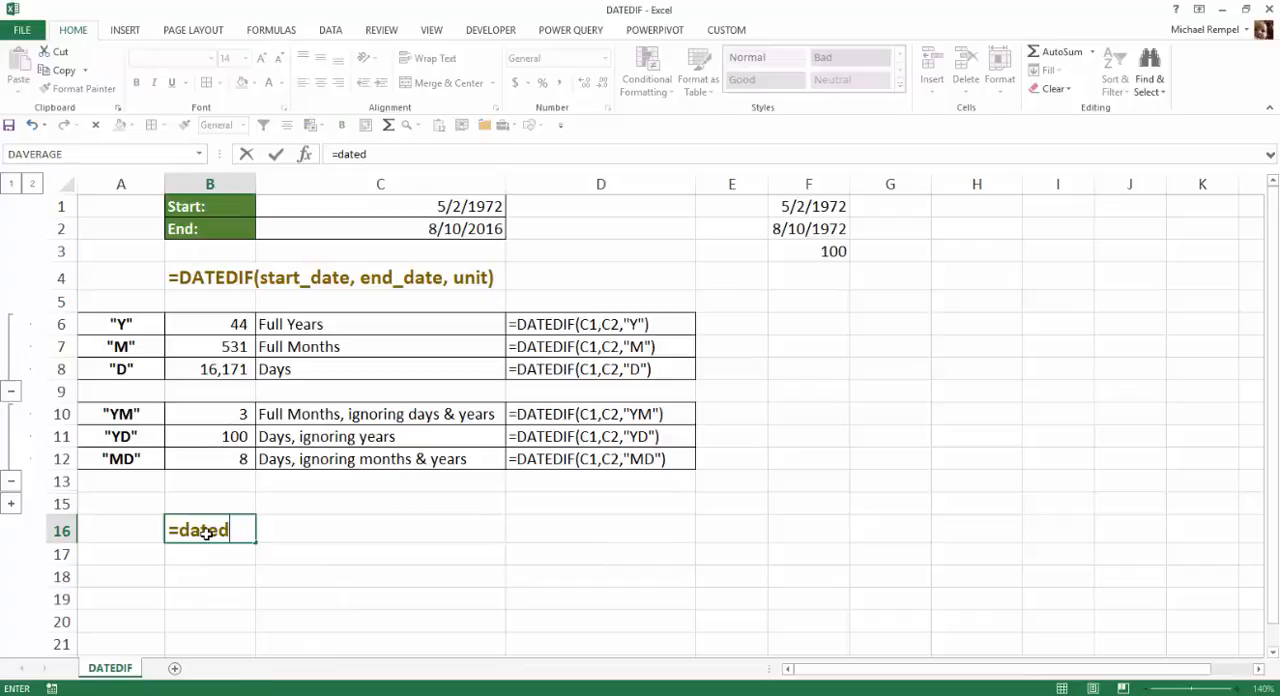
text(if()
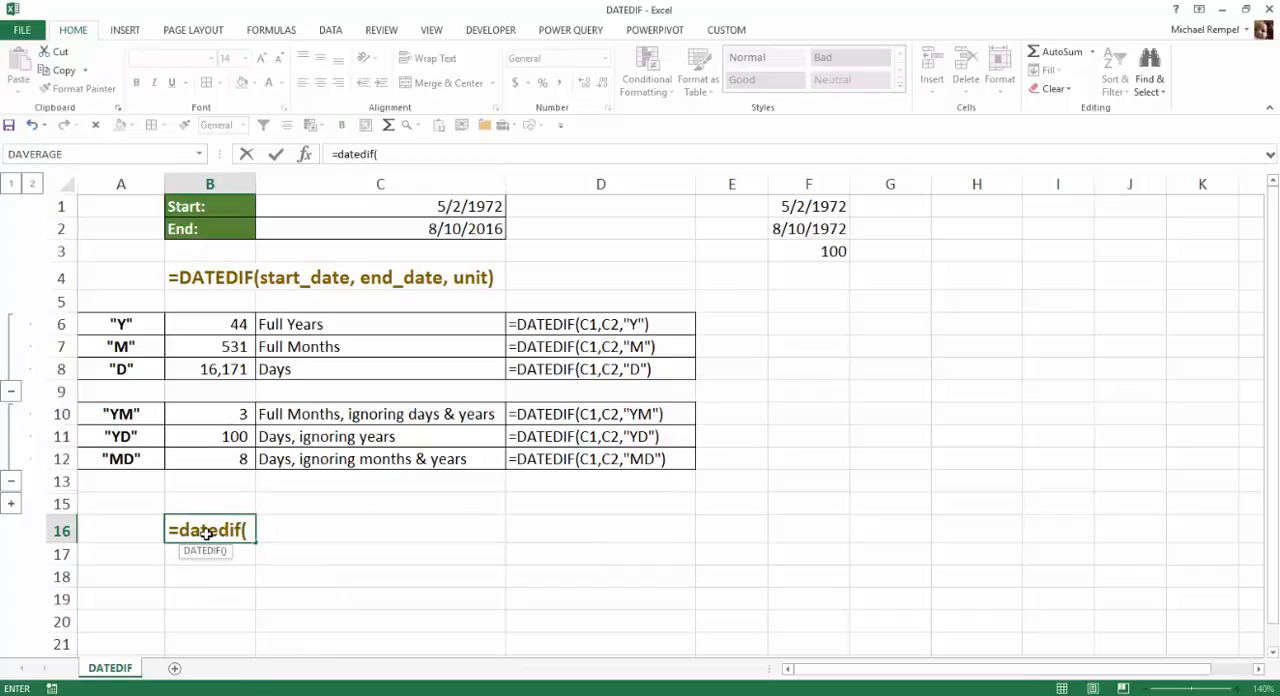
mouse_move(312, 260)
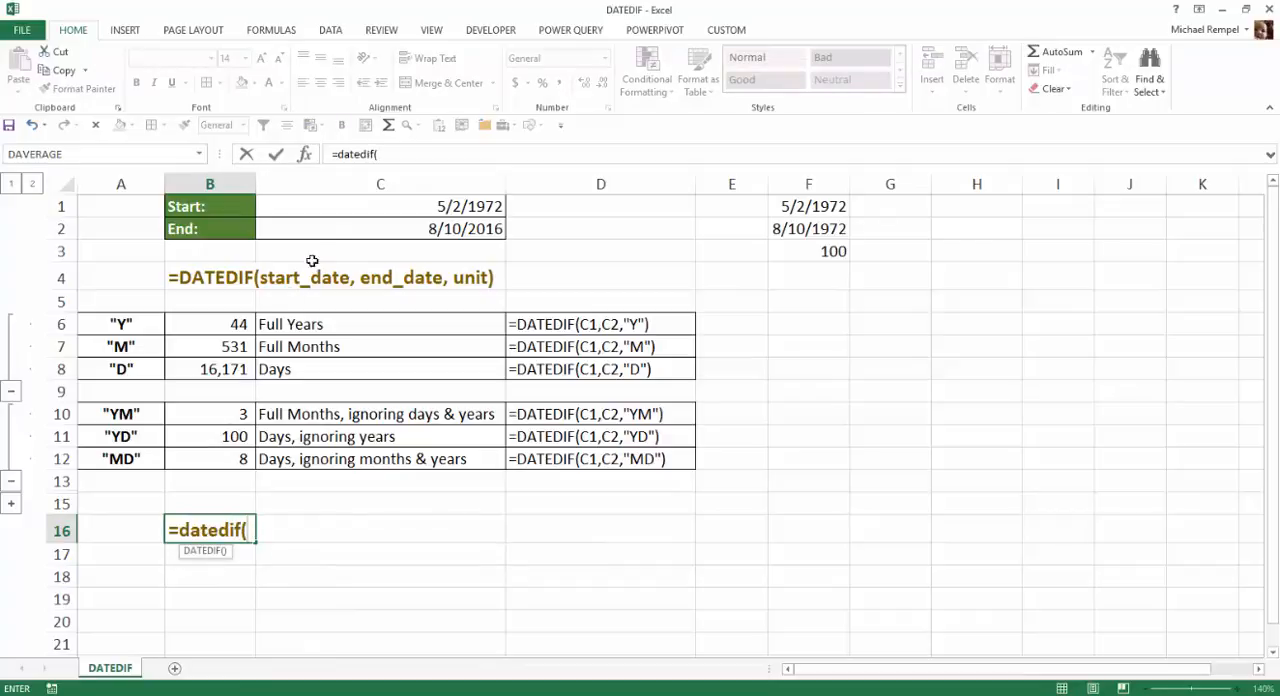
click(380, 206)
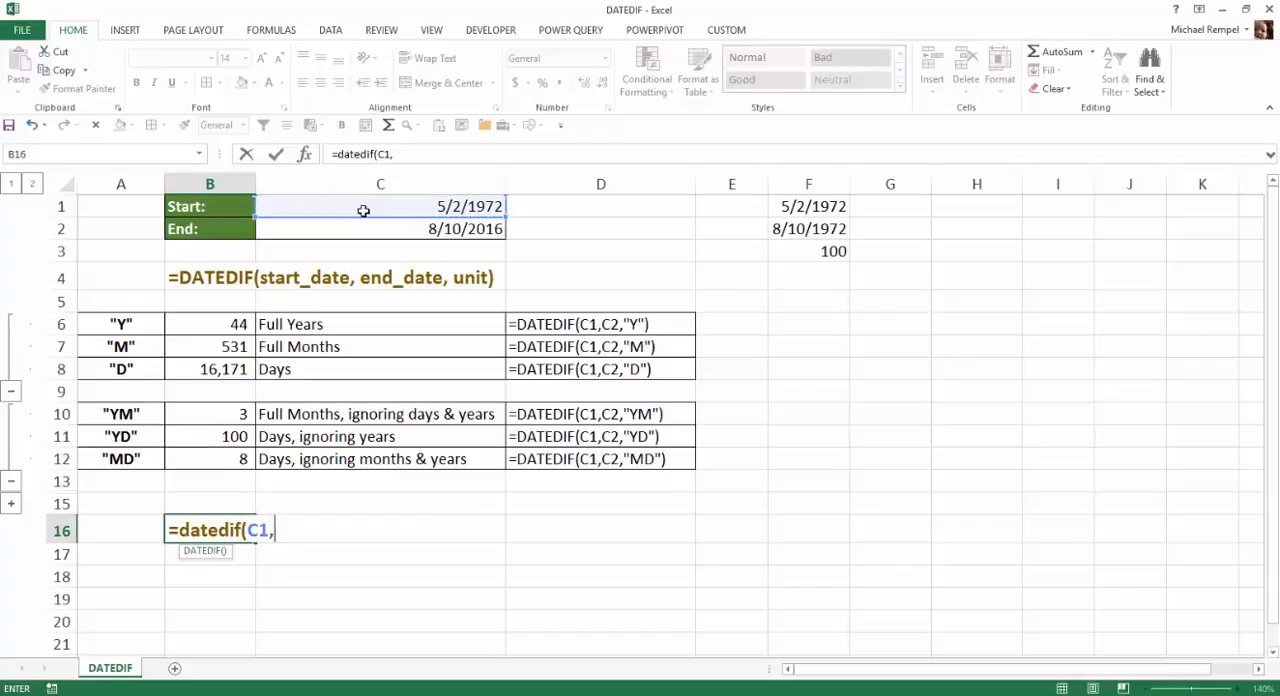
click(380, 229)
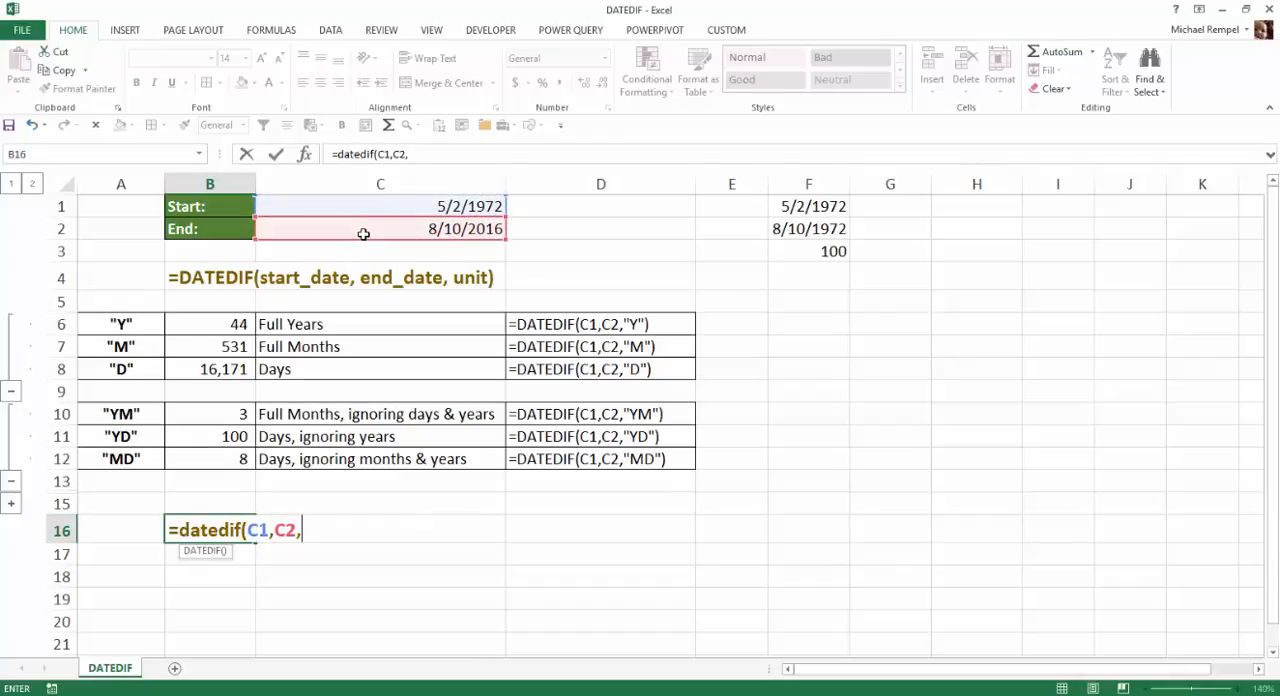
text("Y"))
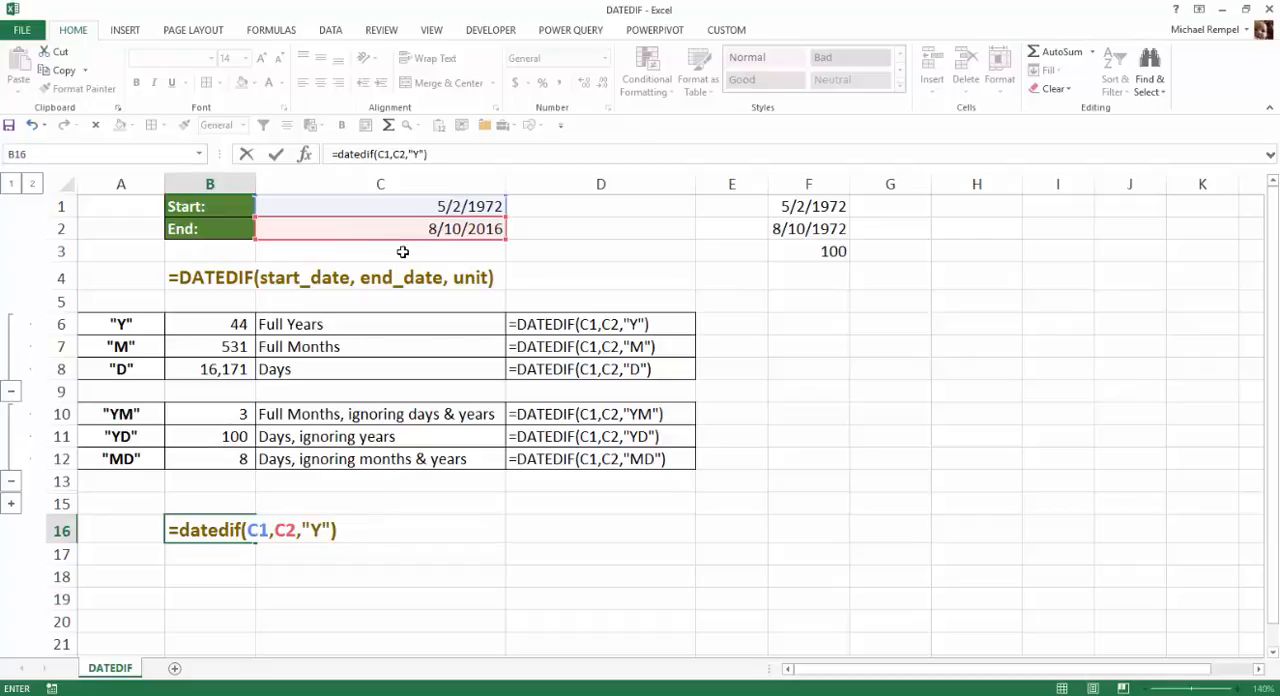
text(,)
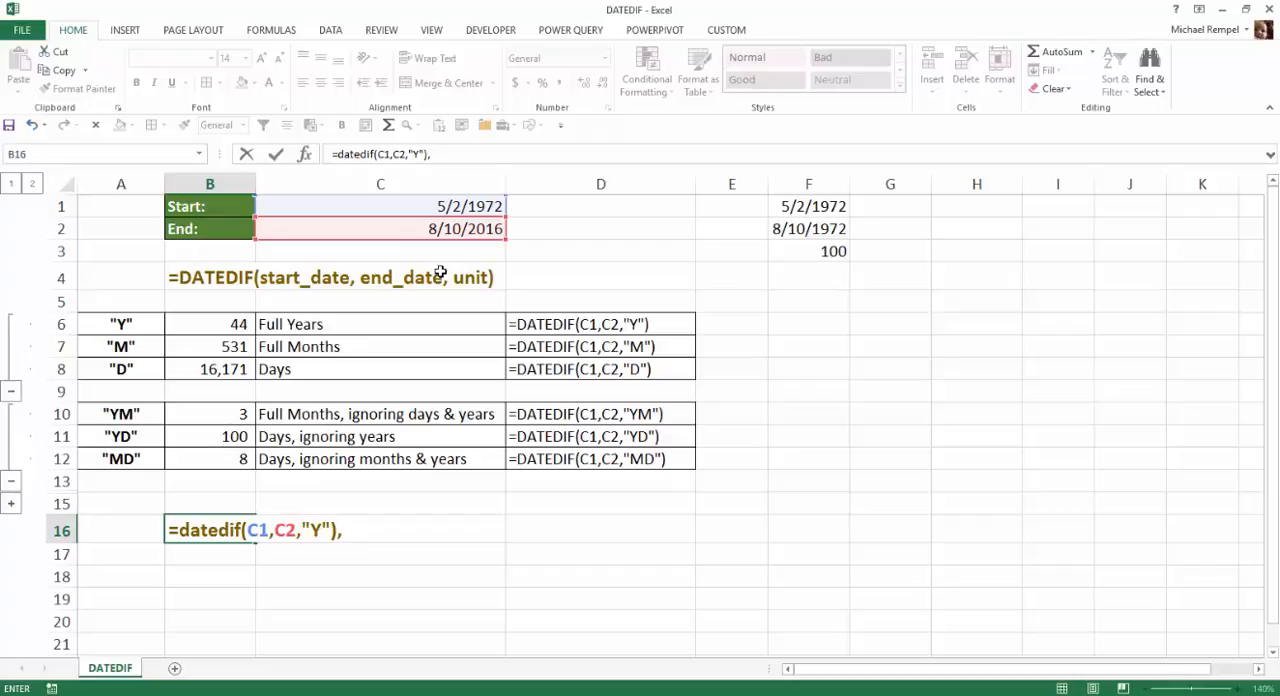
text(&)
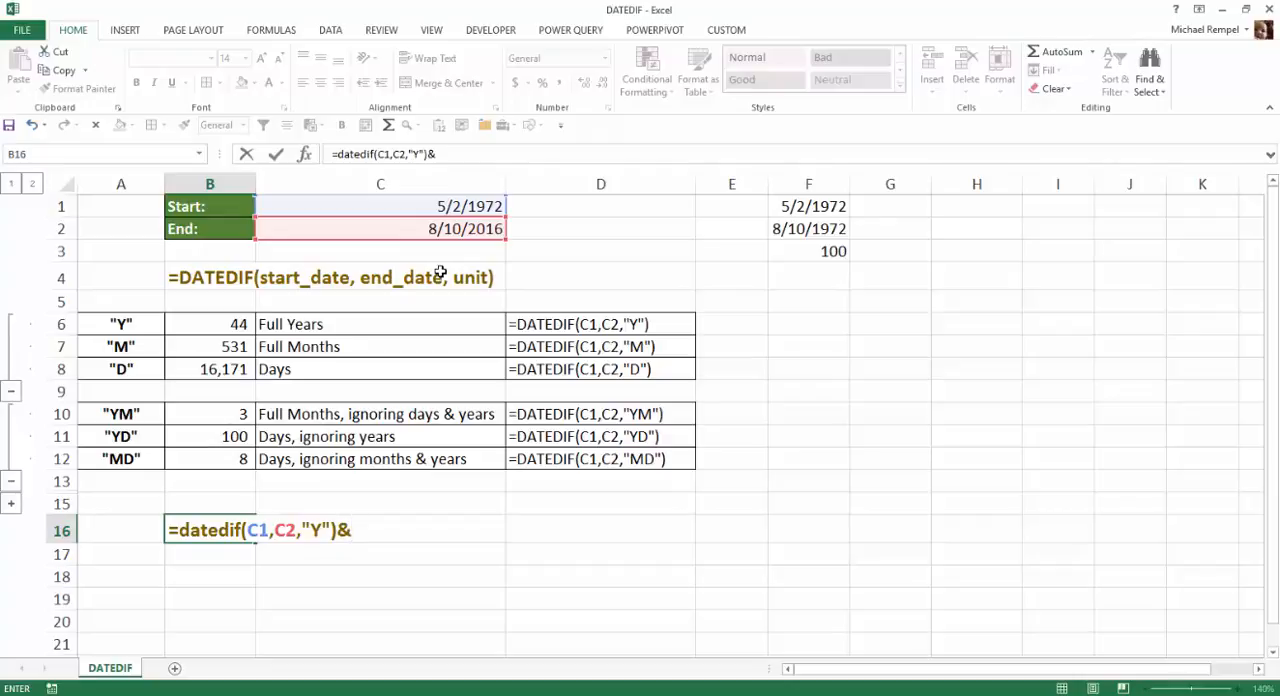
text(")
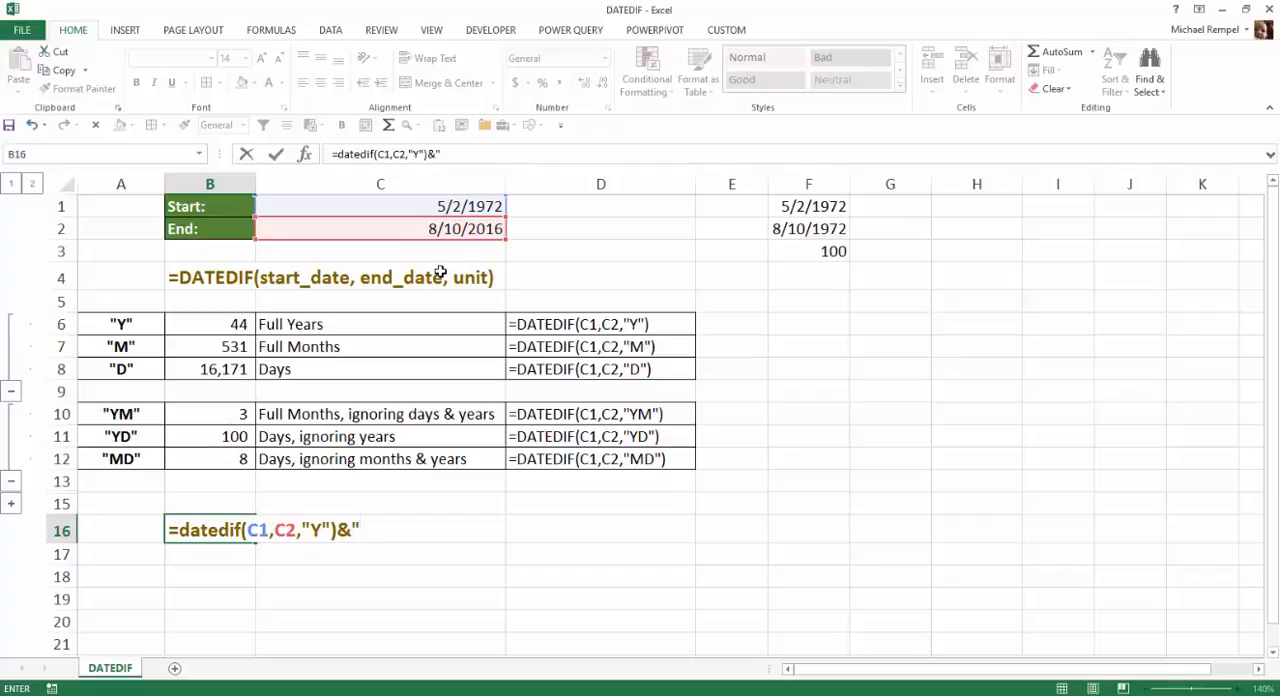
text(years)
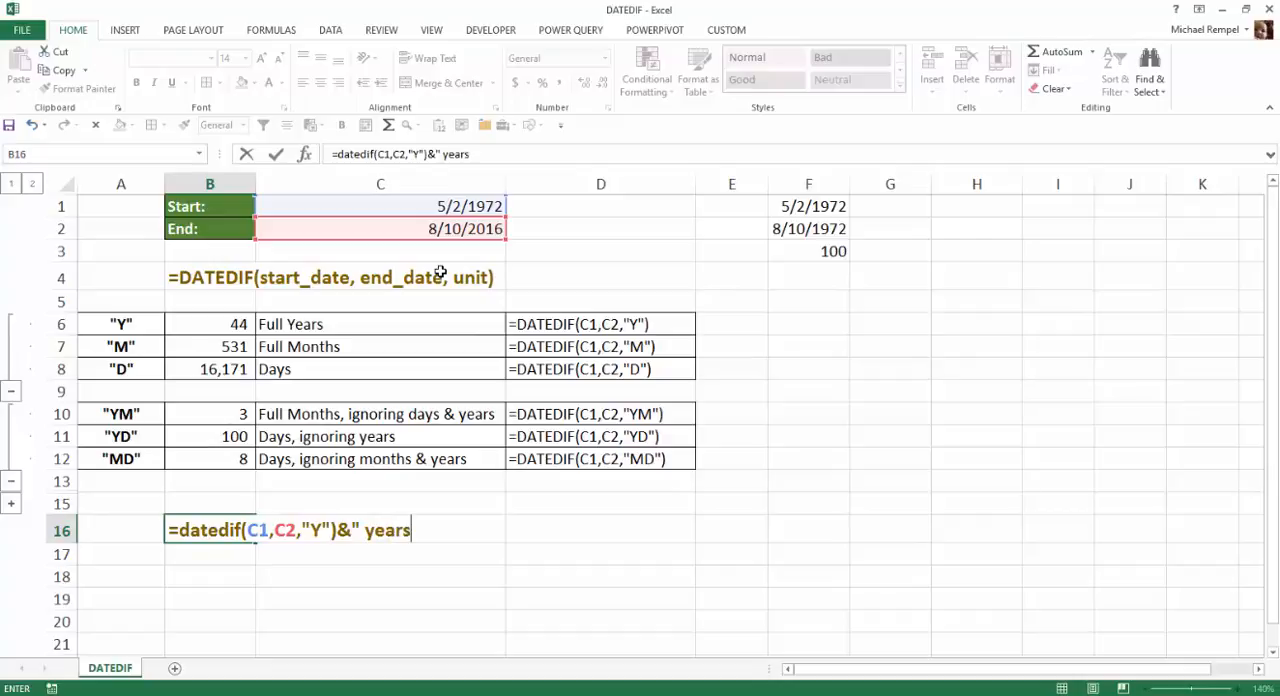
text(,)
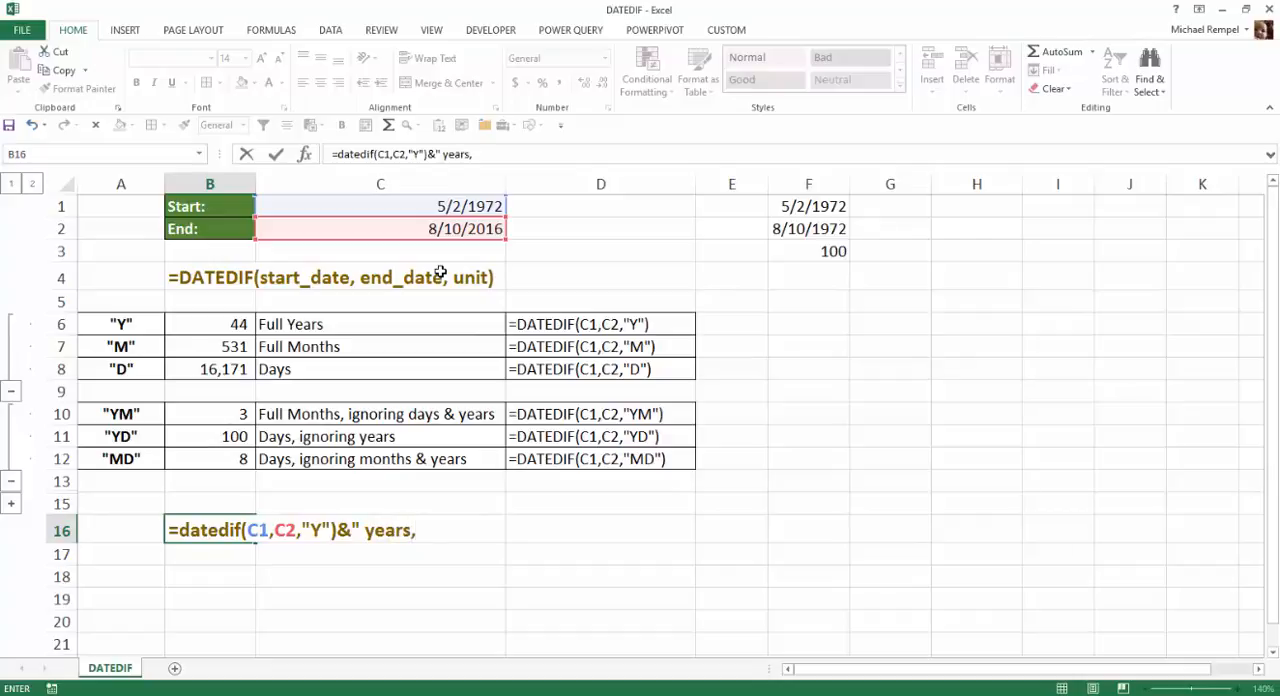
text(")
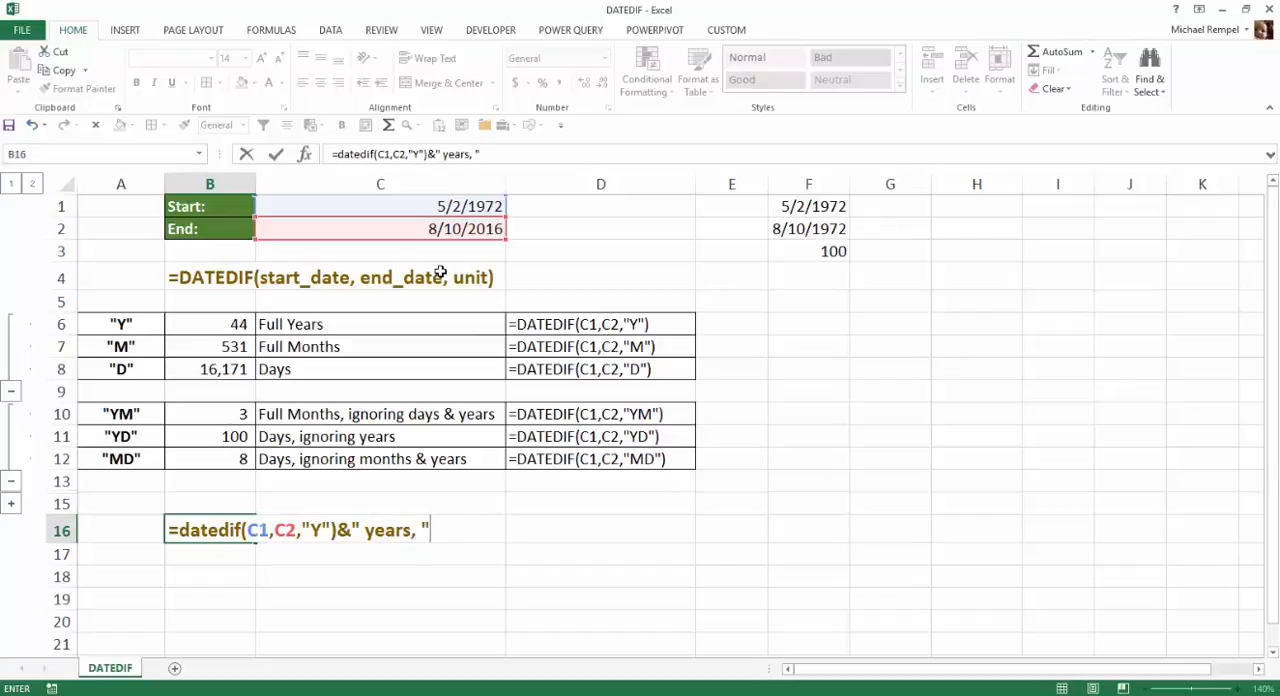
Step: Append &DATEDIF(C1,C2,"YM")&" months, and " to the B16 formula
text(&datedif()
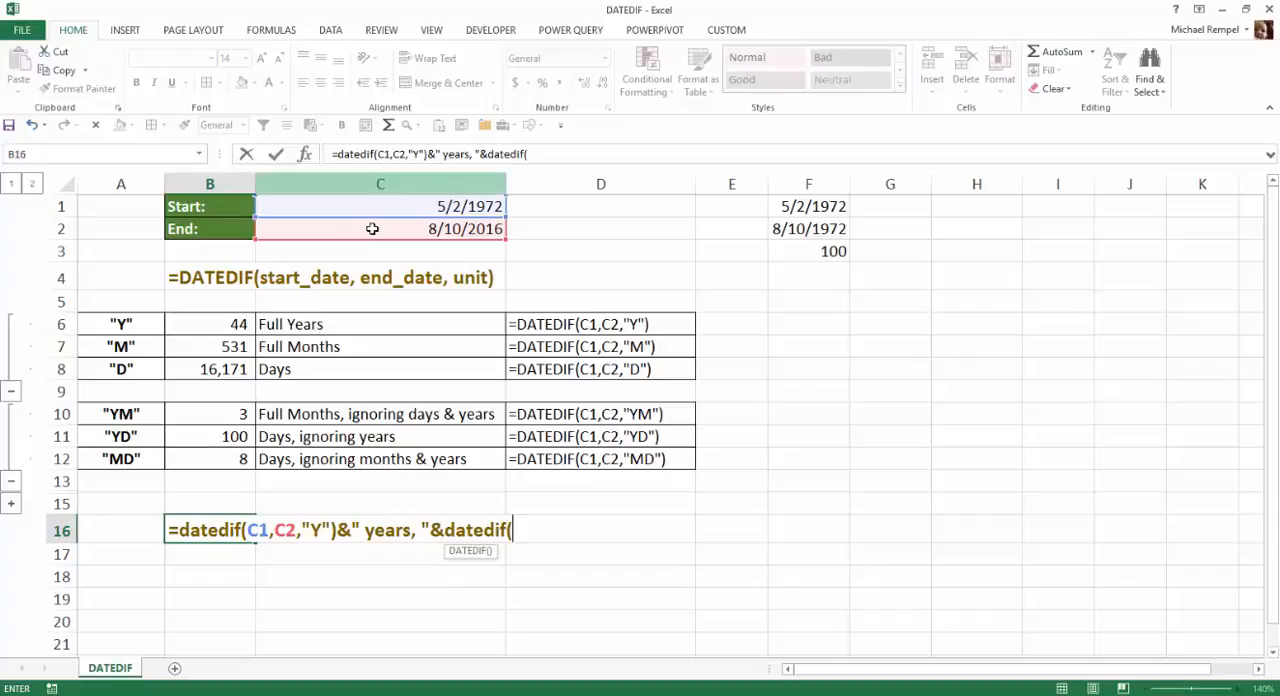
click(380, 206)
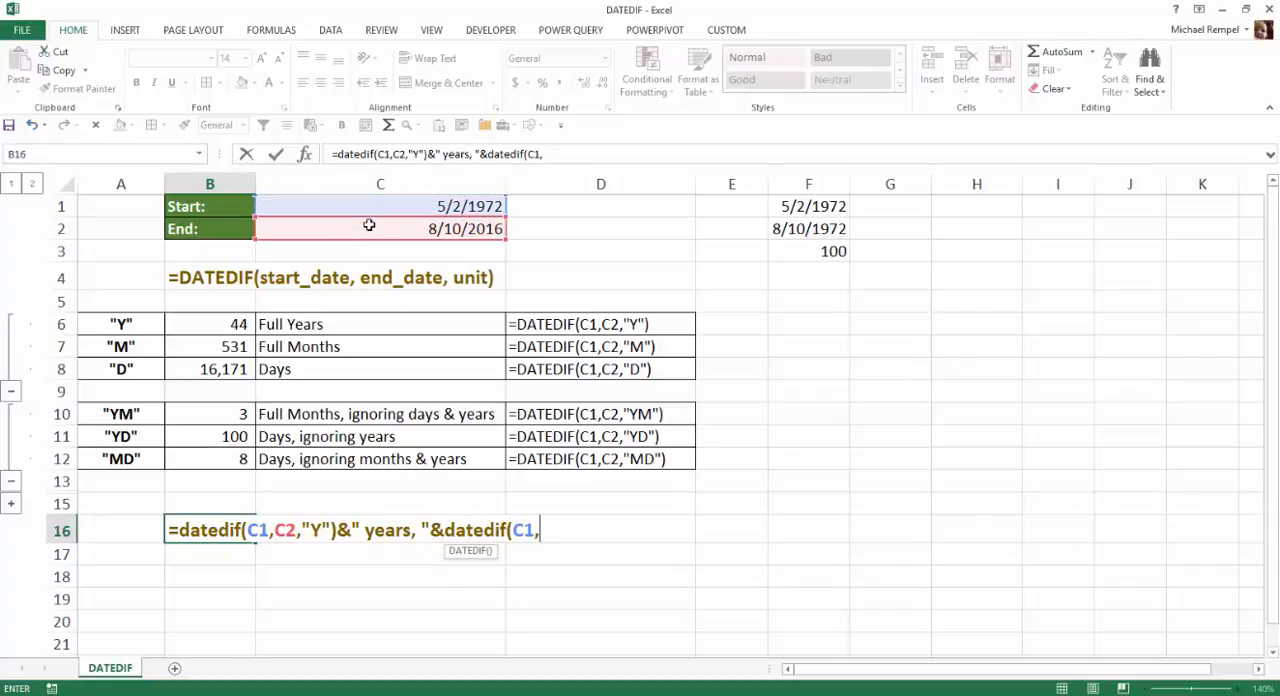
click(371, 229)
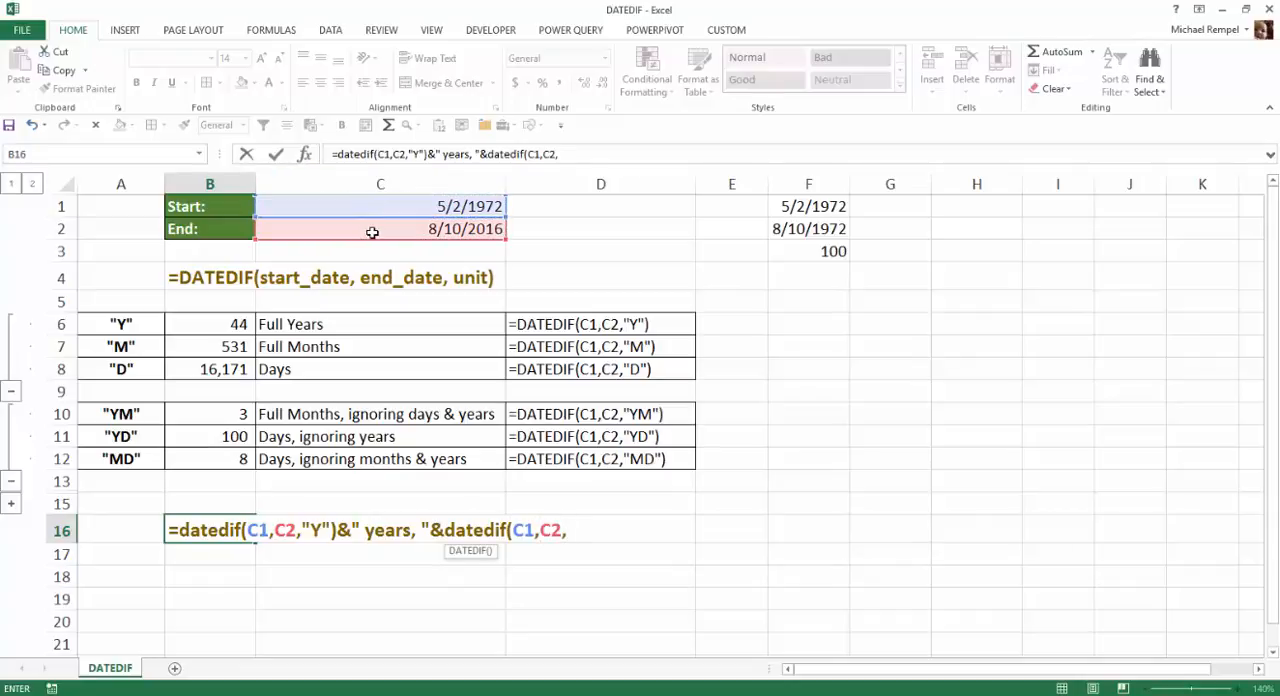
text("YM)
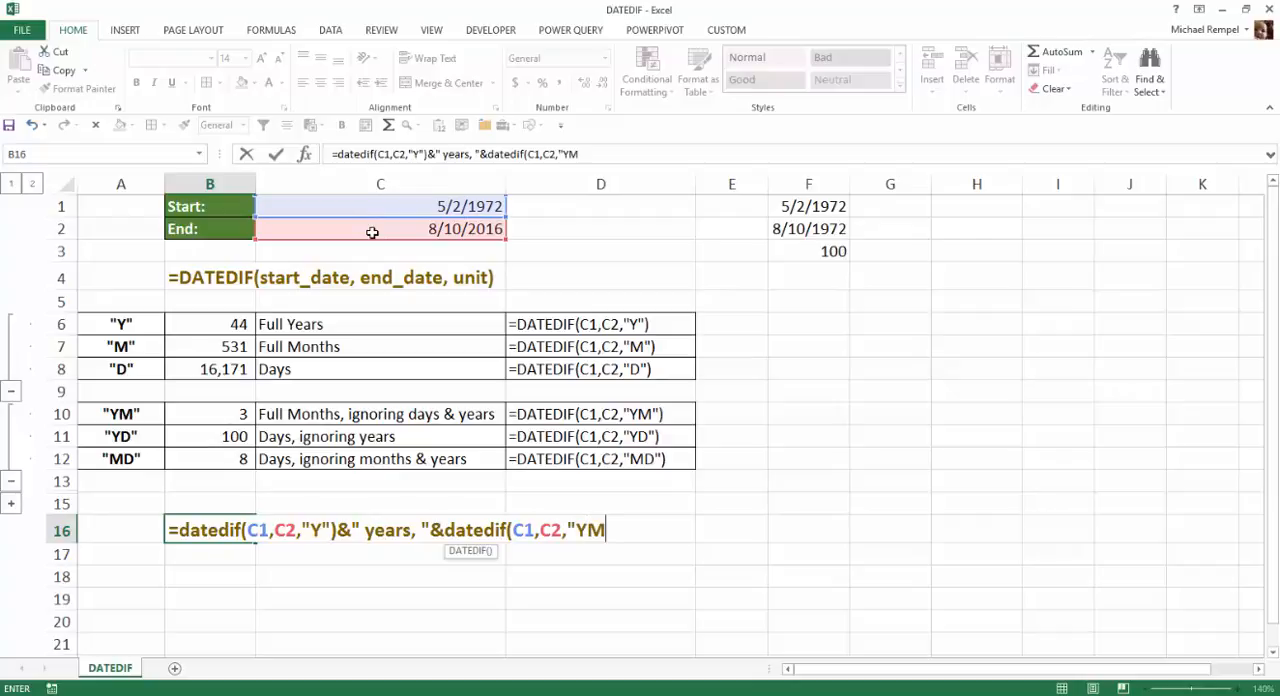
text("))
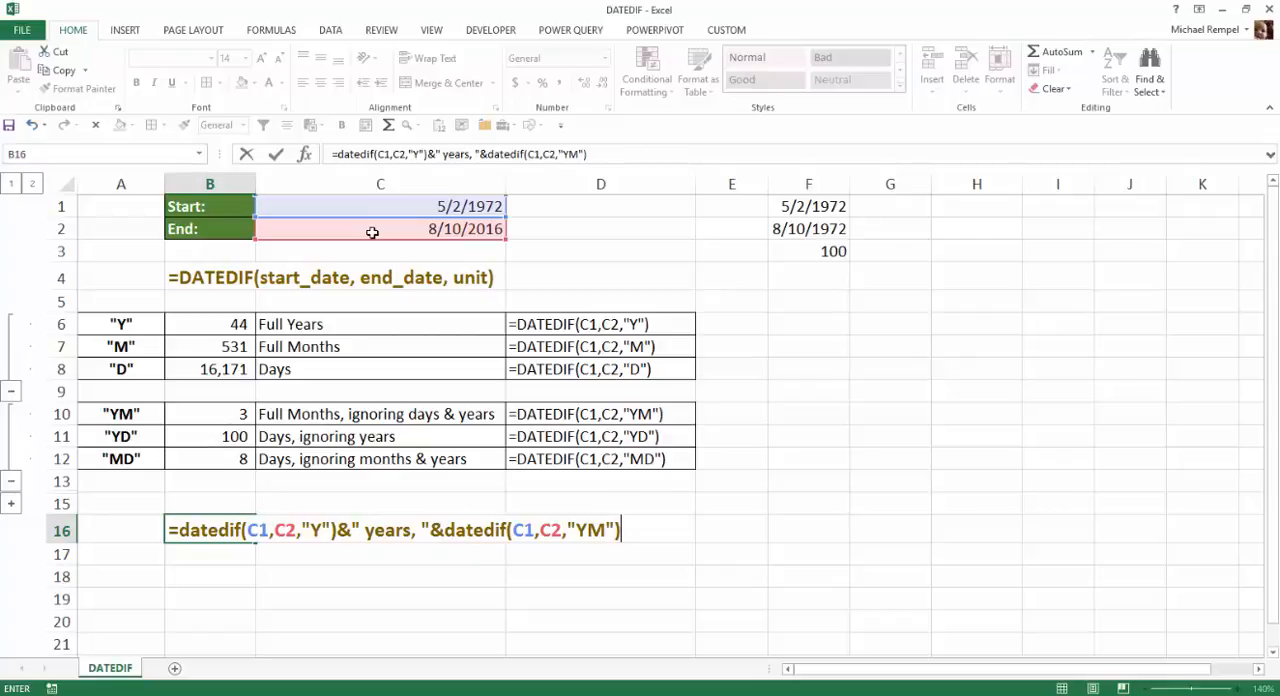
text(&)
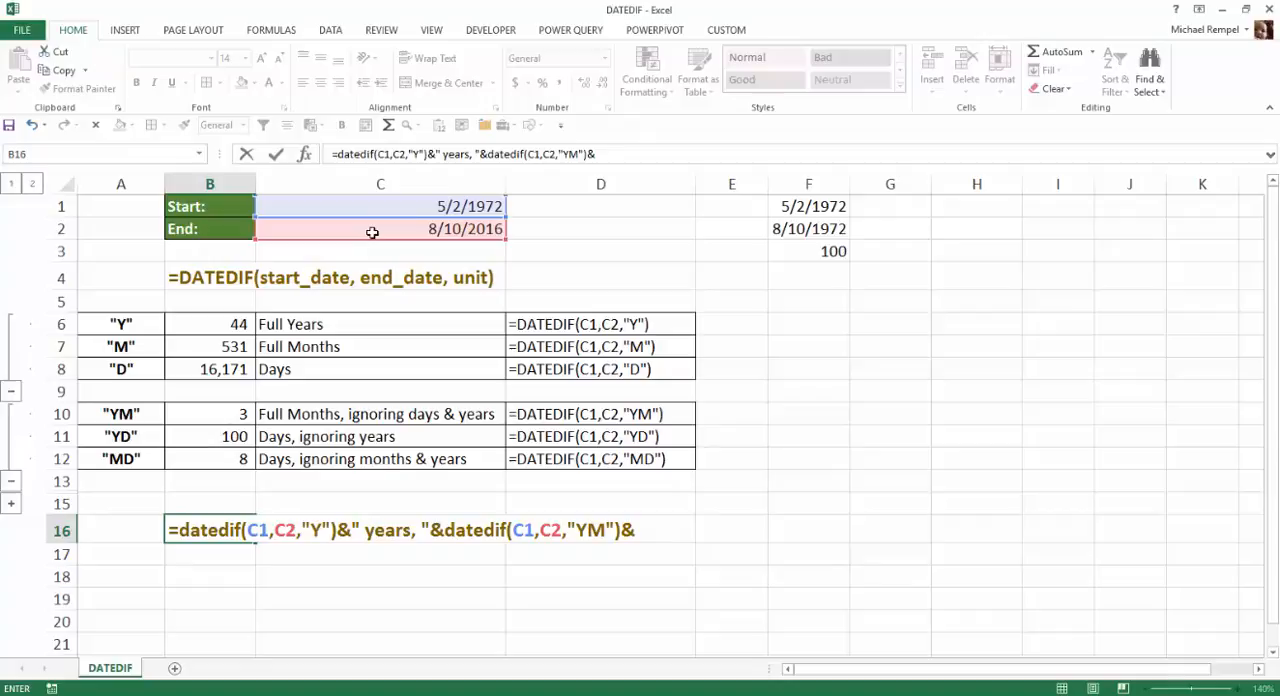
text(" months, and)
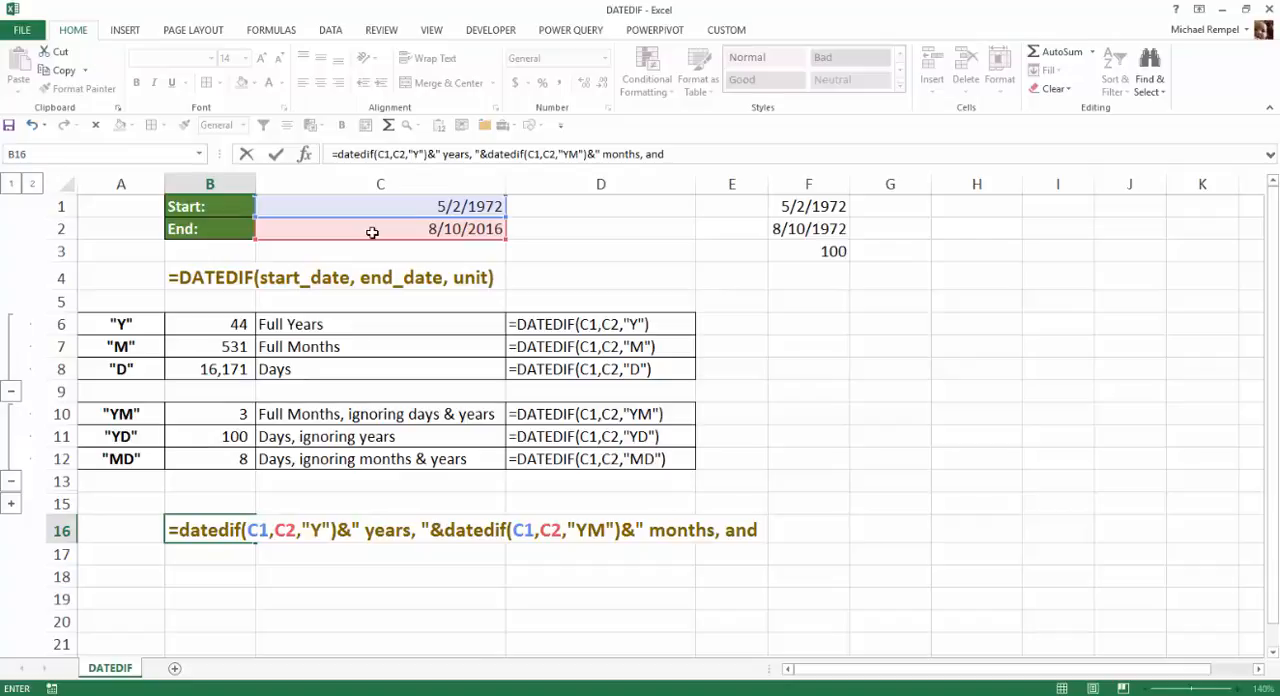
text(")
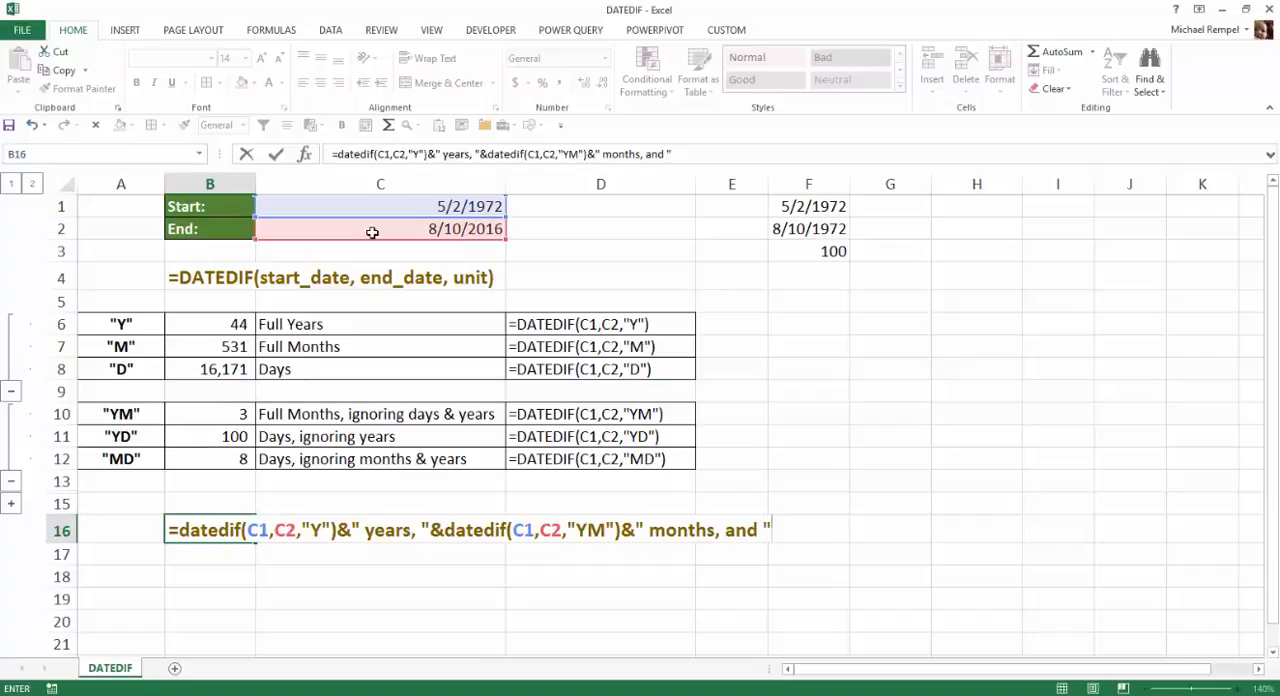
Step: Finish B16 with &DATEDIF(C1,C2,"MD")&" days", showing 44 years, 3 months, and 8 days
text(&date)
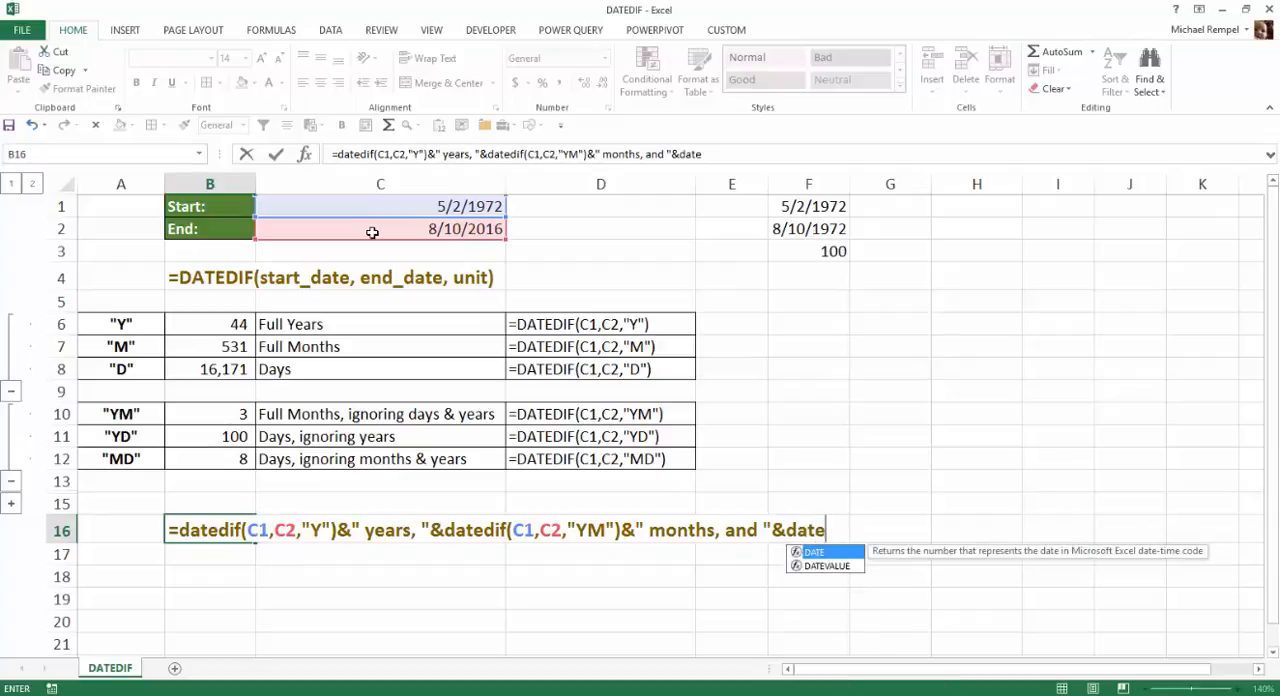
text(dif)
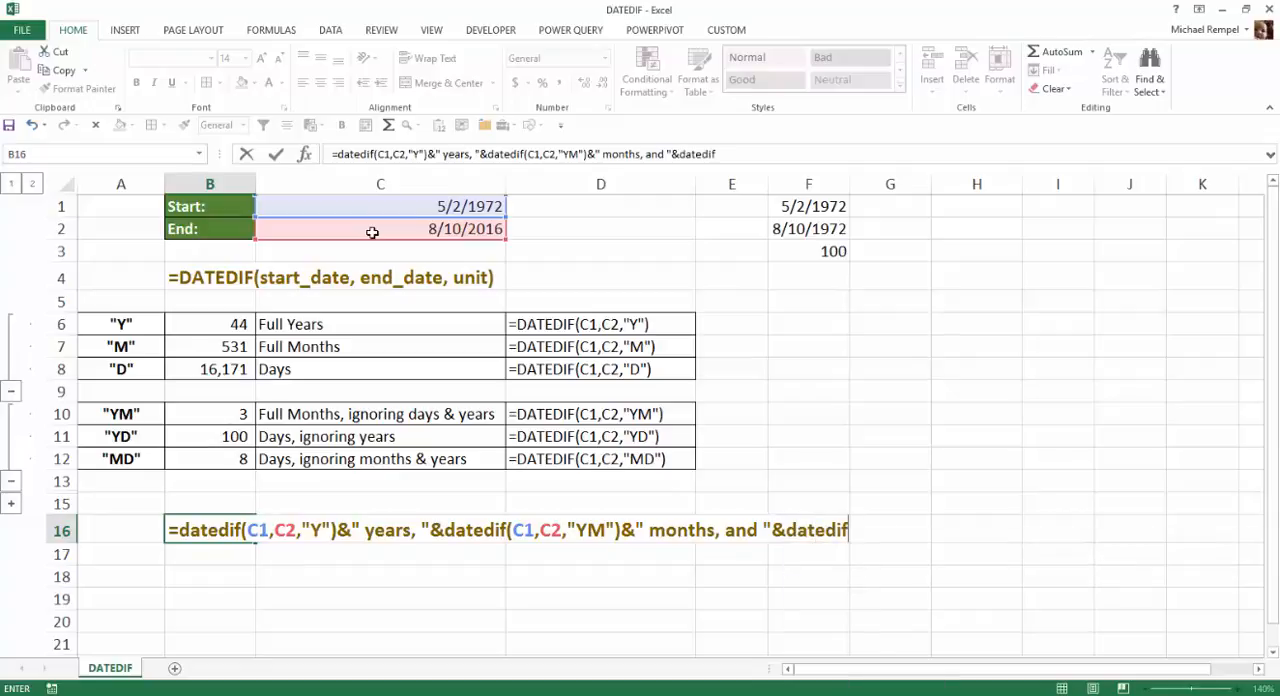
text((C1,C2,)
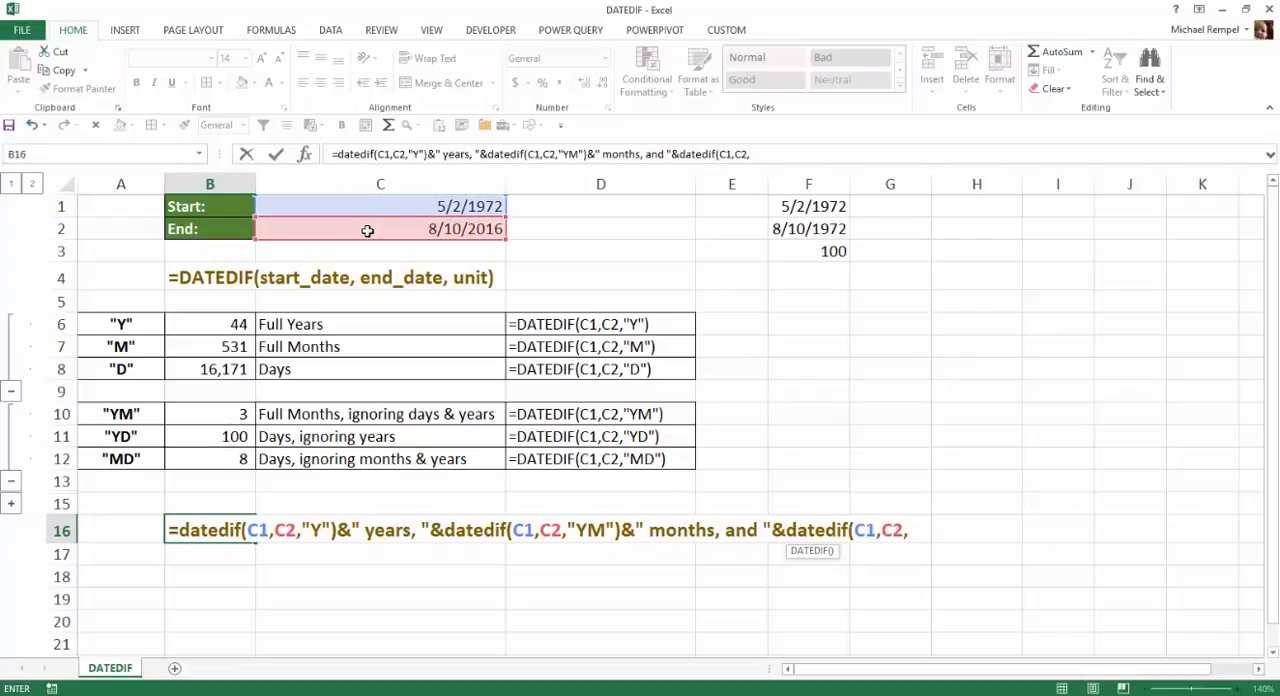
text("MD)
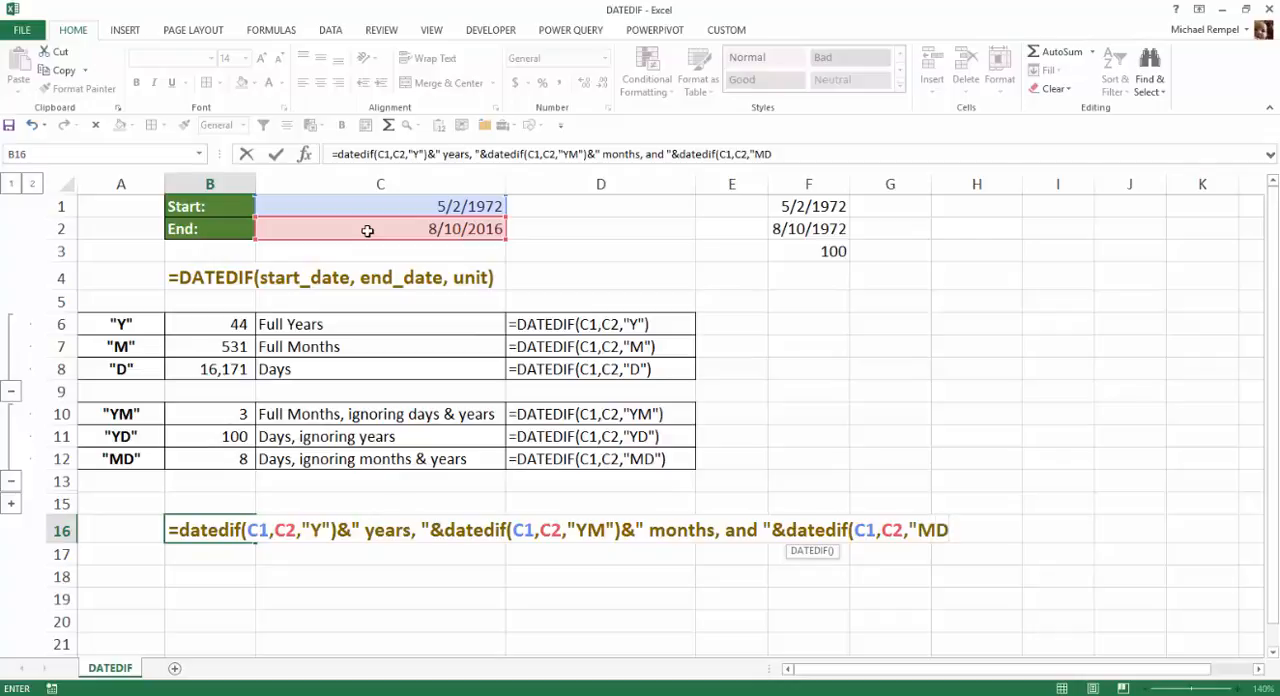
text(")
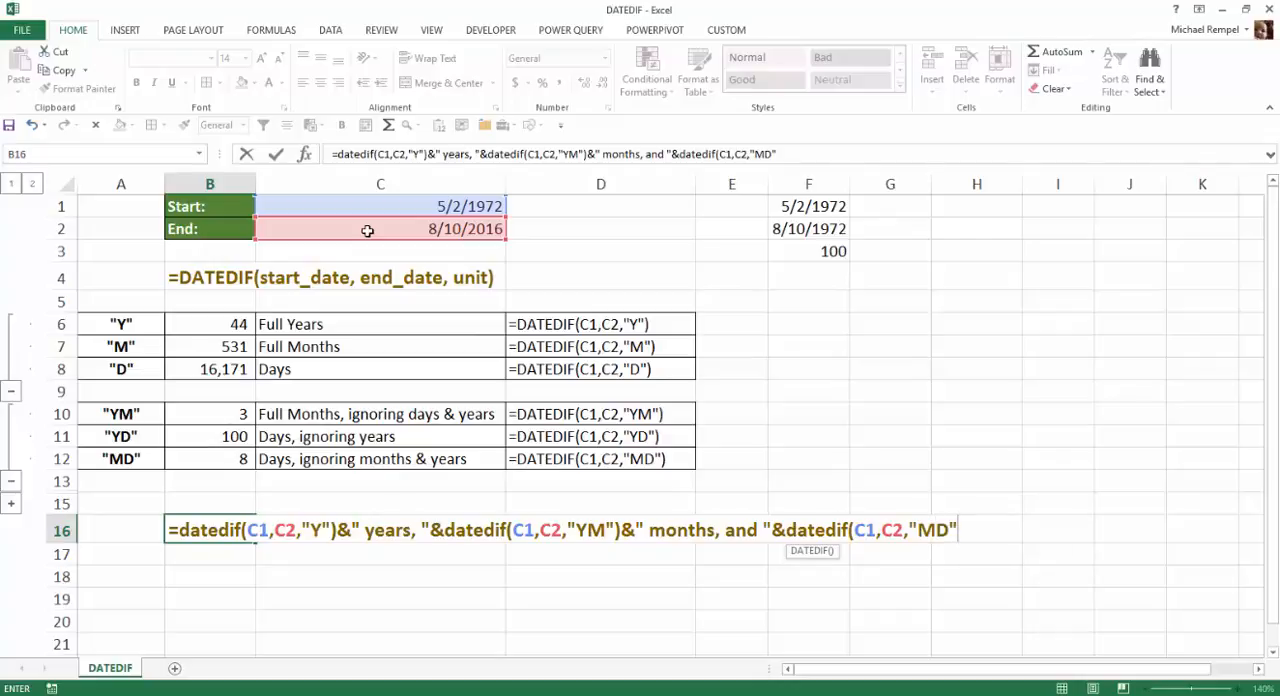
text(&")
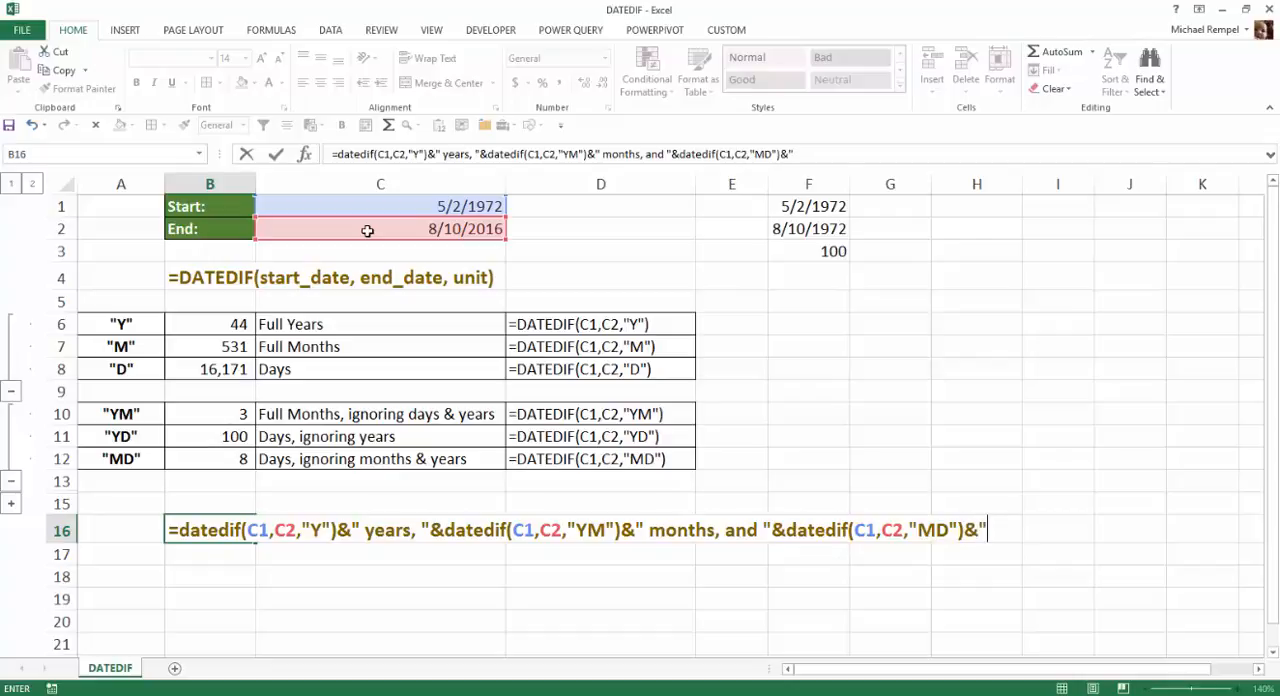
text(days")
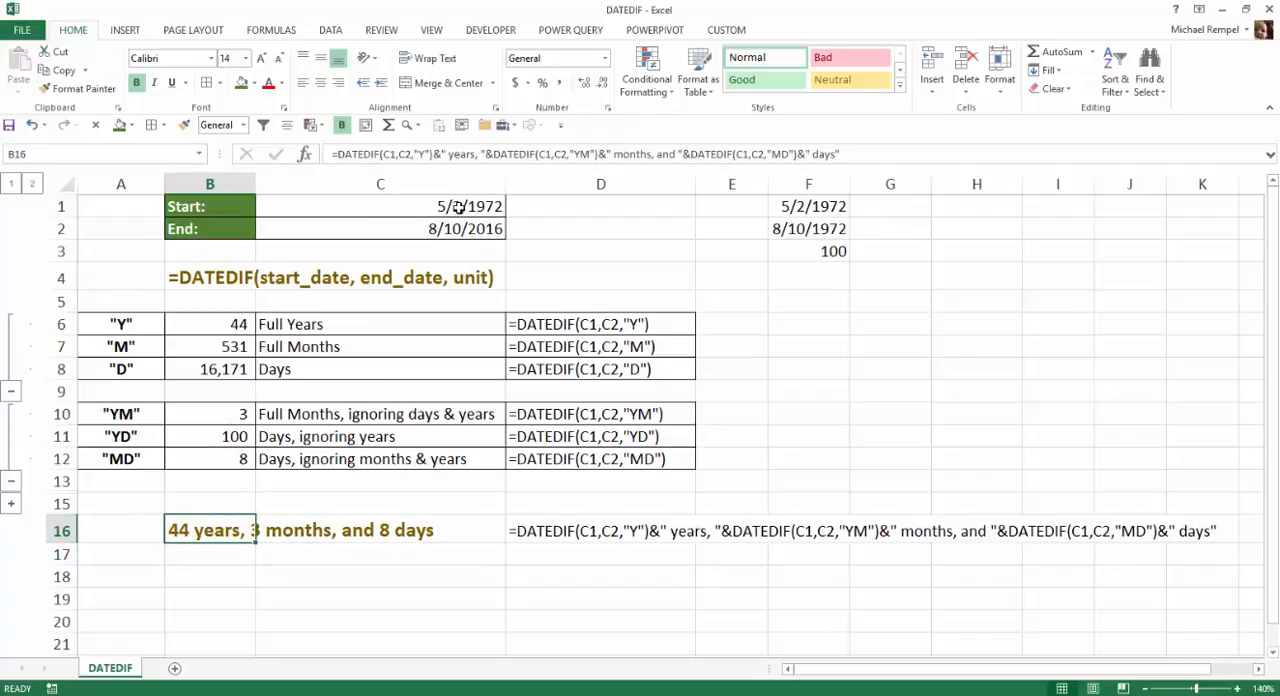
Step: Change the start date C1 to 7/12/1998 and the end date C2 to 12/31/2012
click(380, 206)
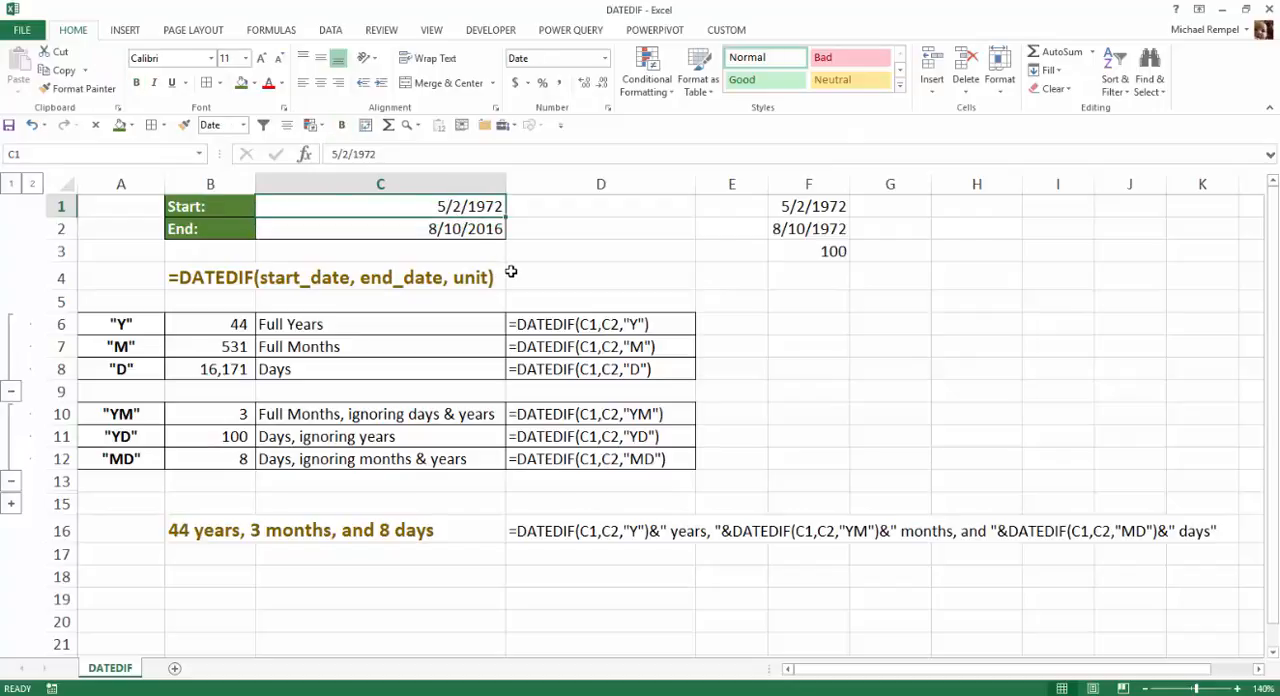
text(7/)
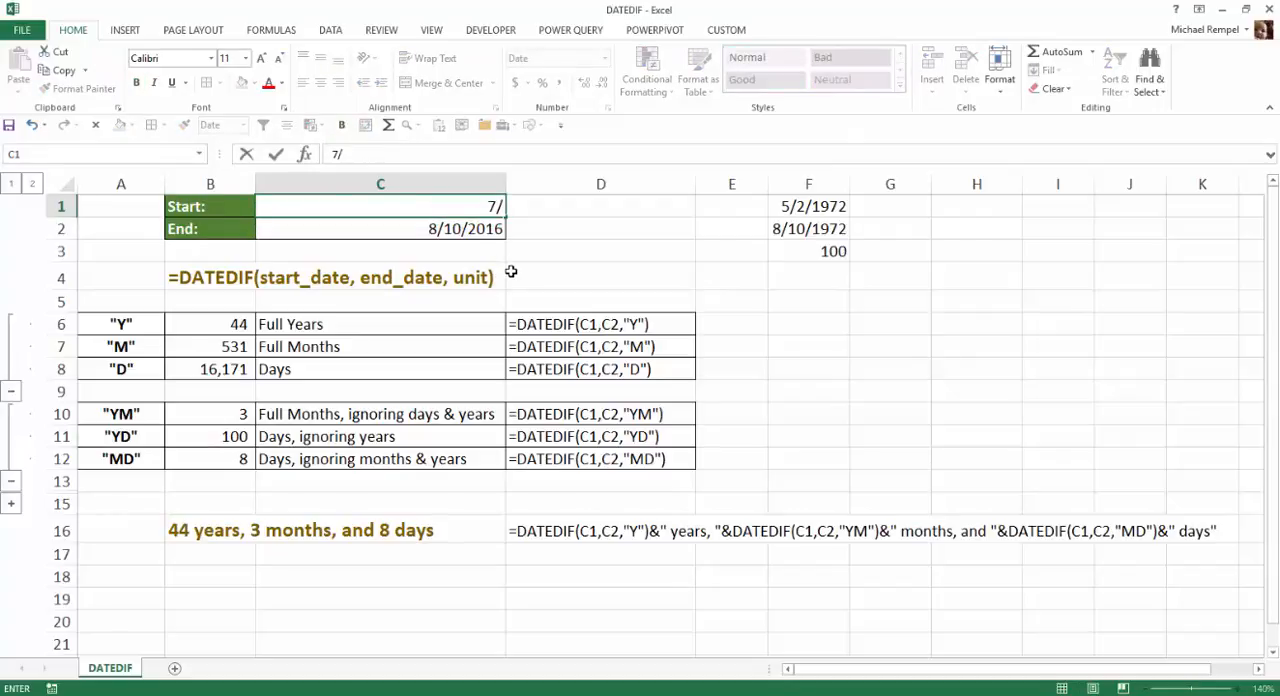
text(12/)
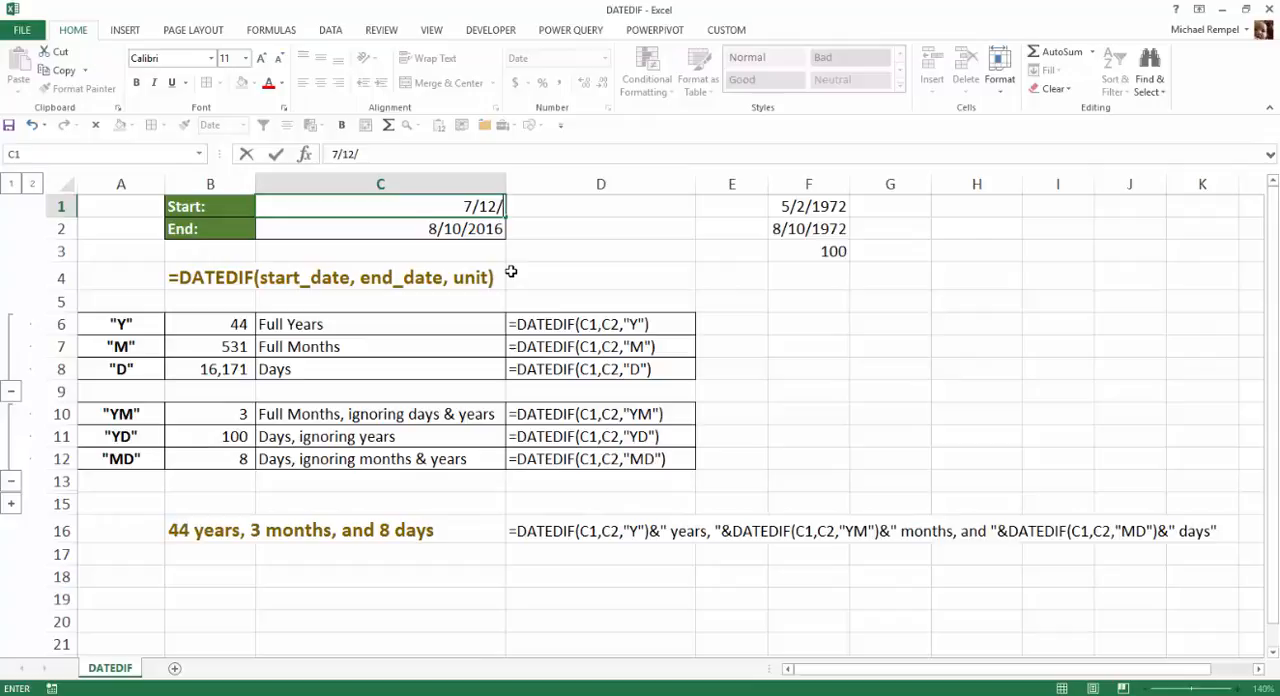
text(1998)
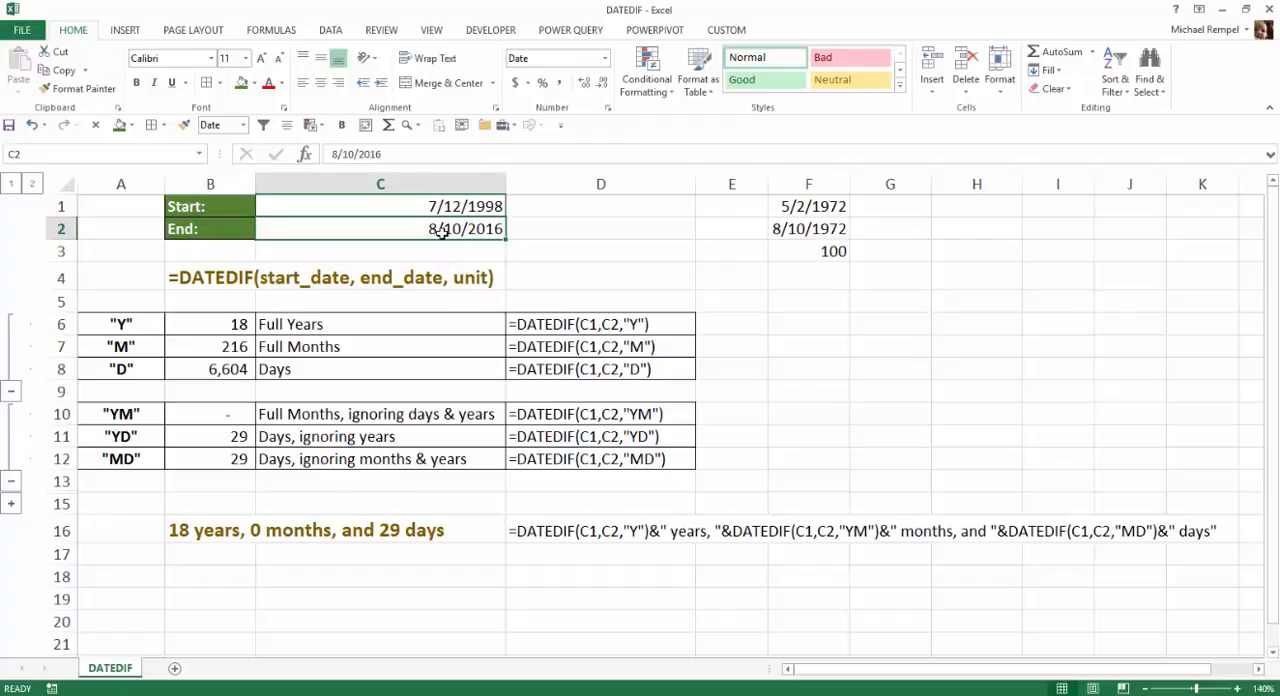
text(12/3)
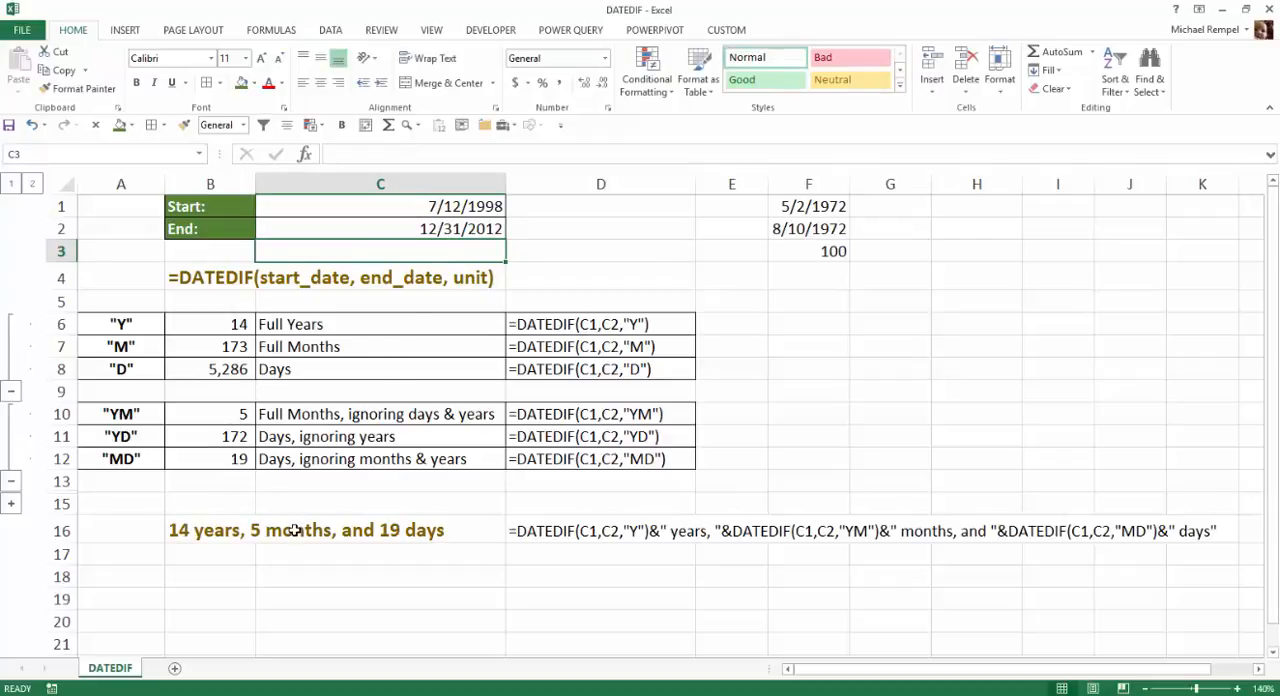
mouse_move(778, 546)
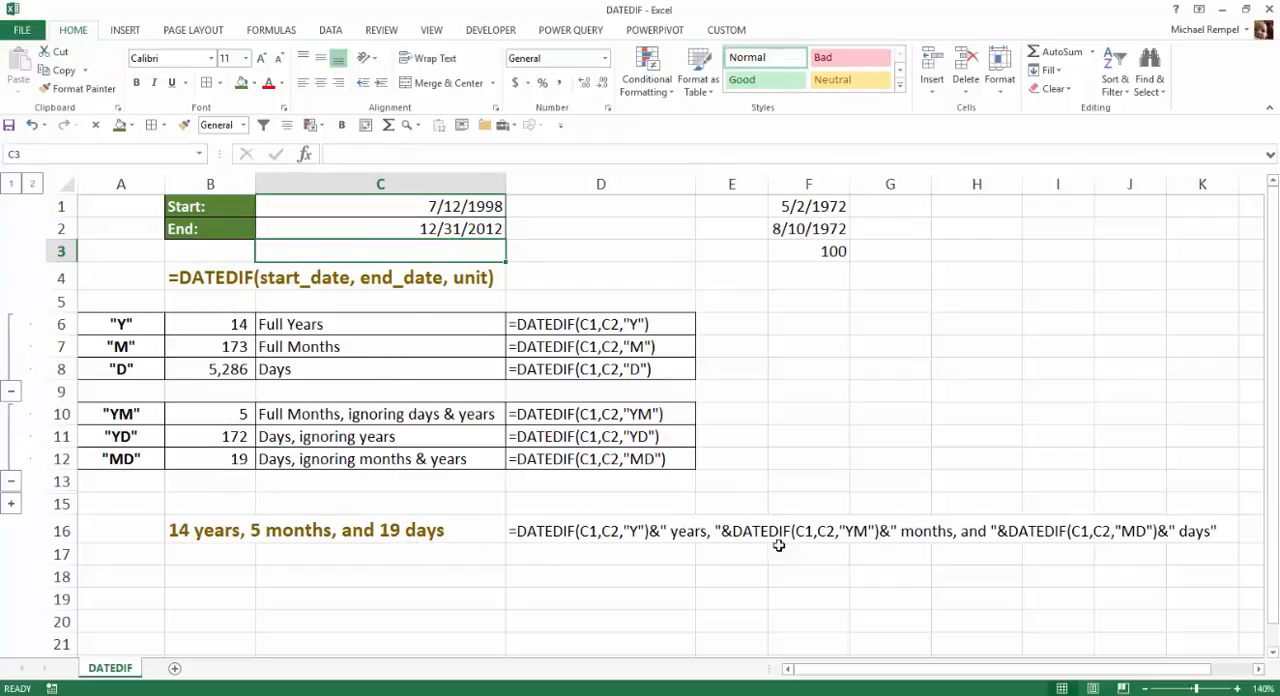
mouse_move(927, 581)
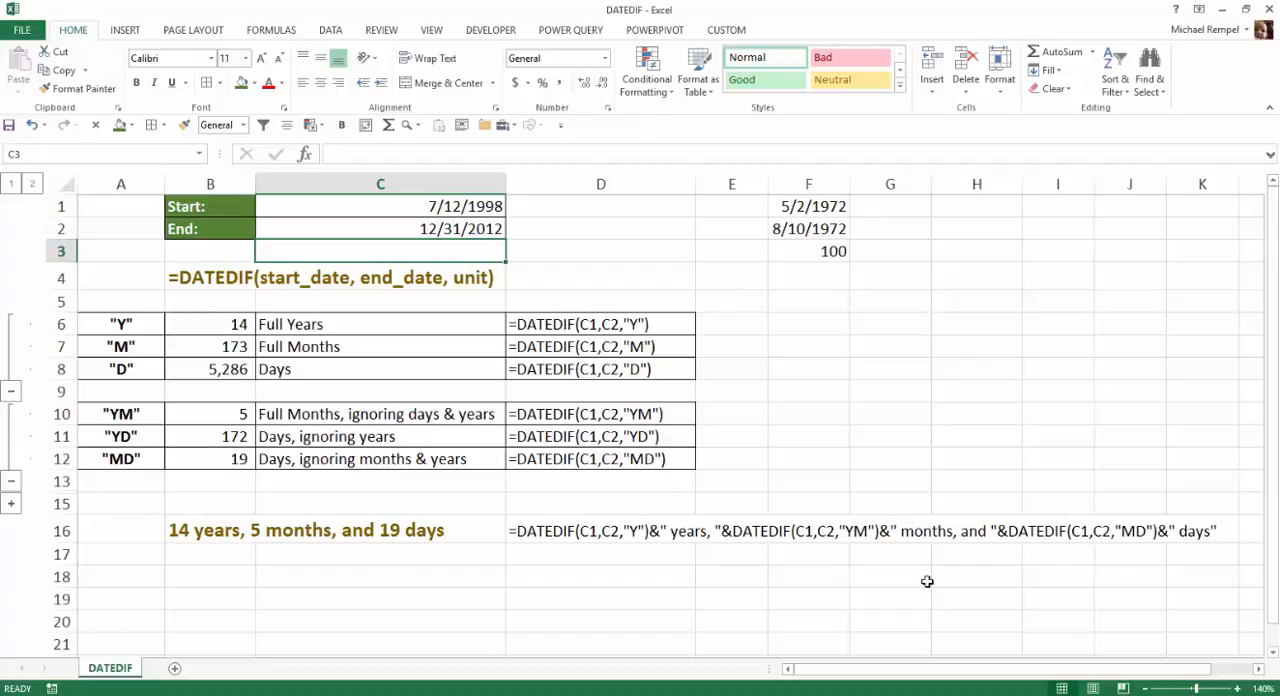
mouse_move(927, 581)
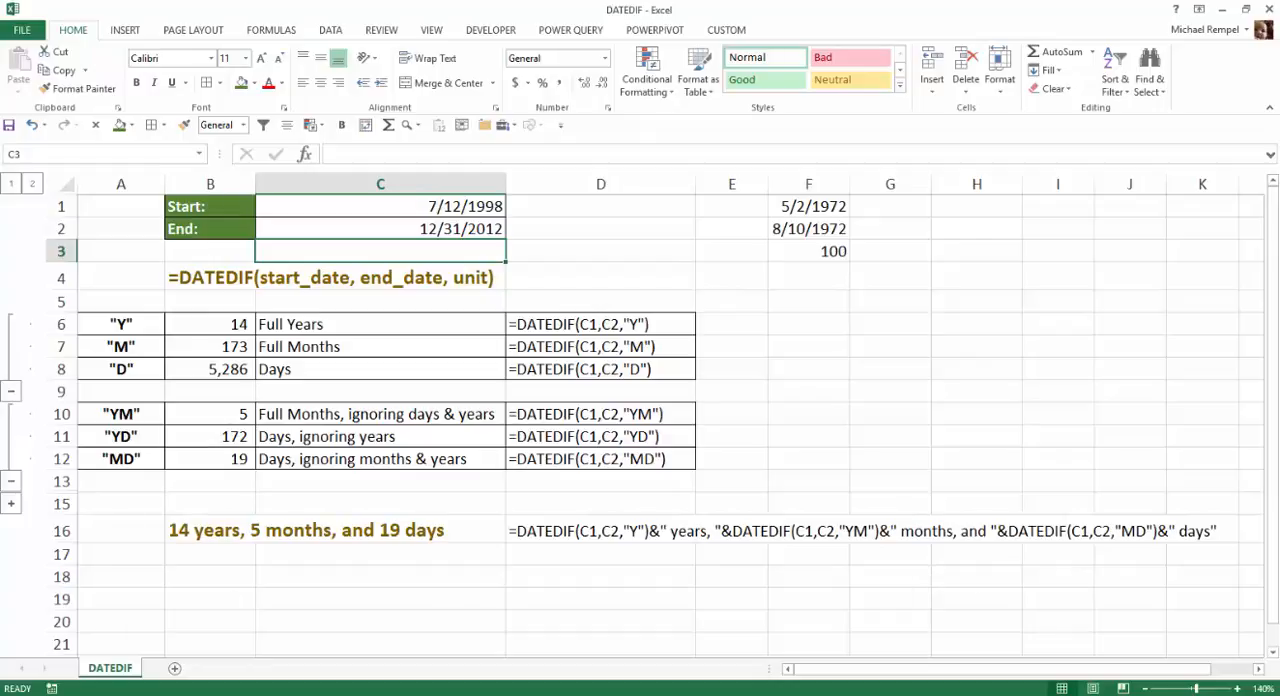